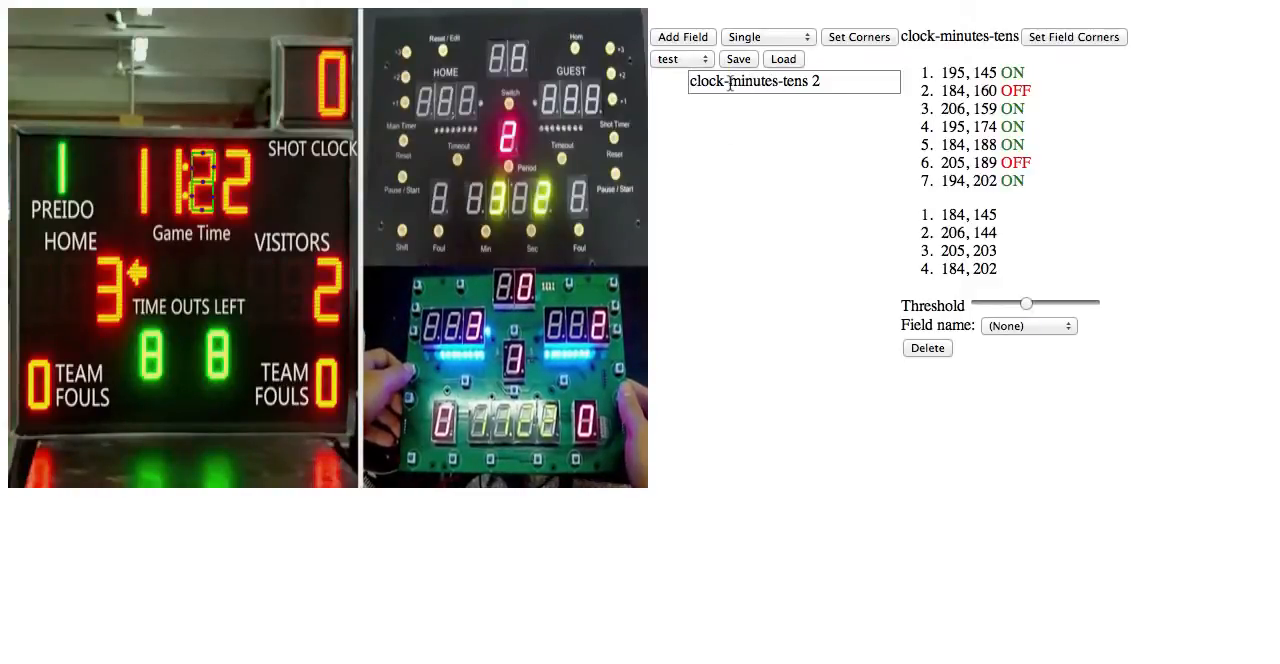
mouse_move(197, 217)
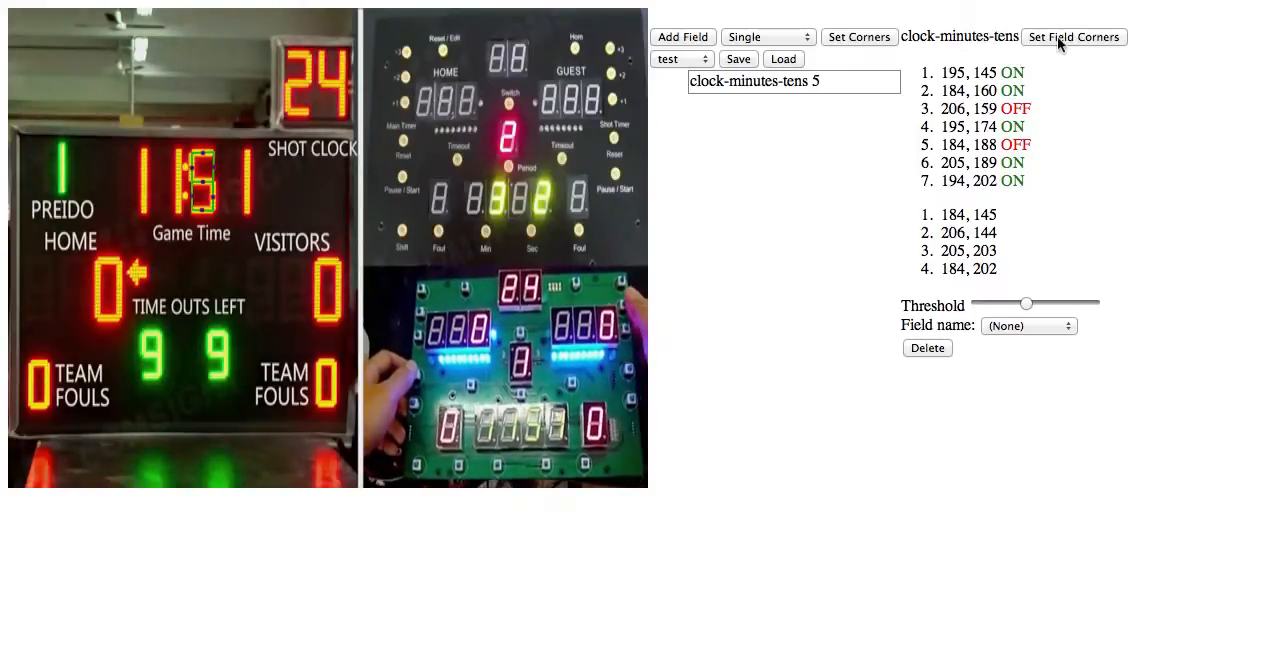
Start Set Field Corners and place a corner on the clock minutes-tens digit.
left_click(1073, 37)
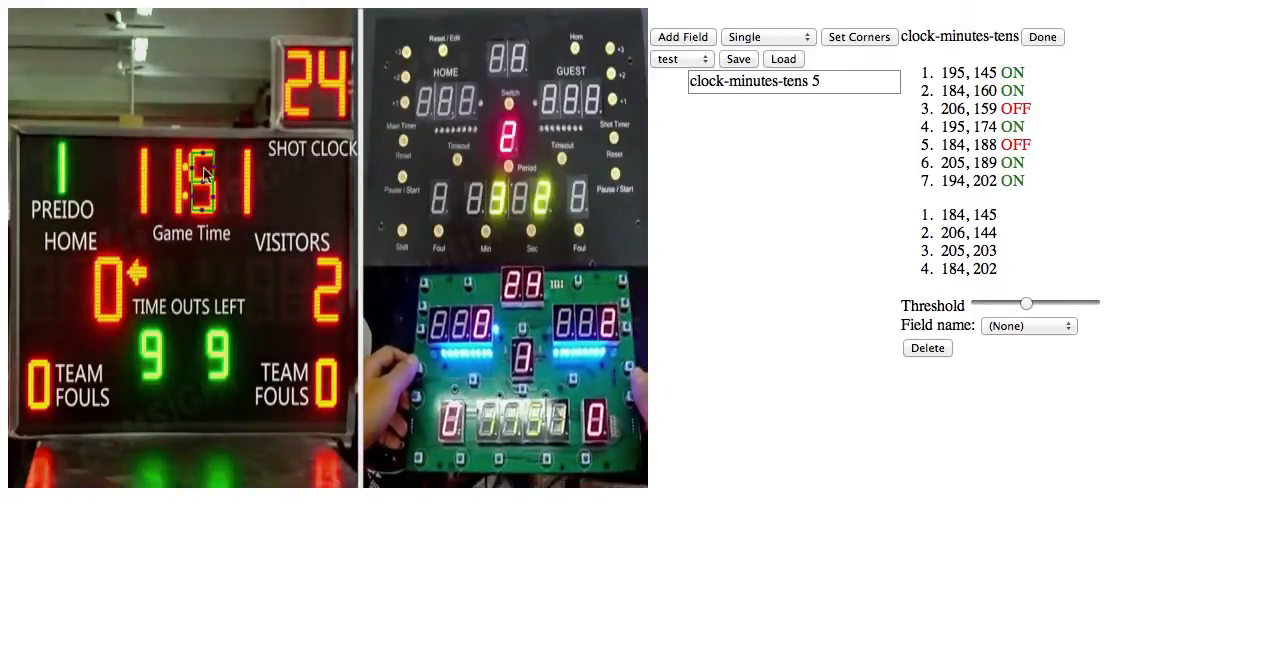
left_click(167, 162)
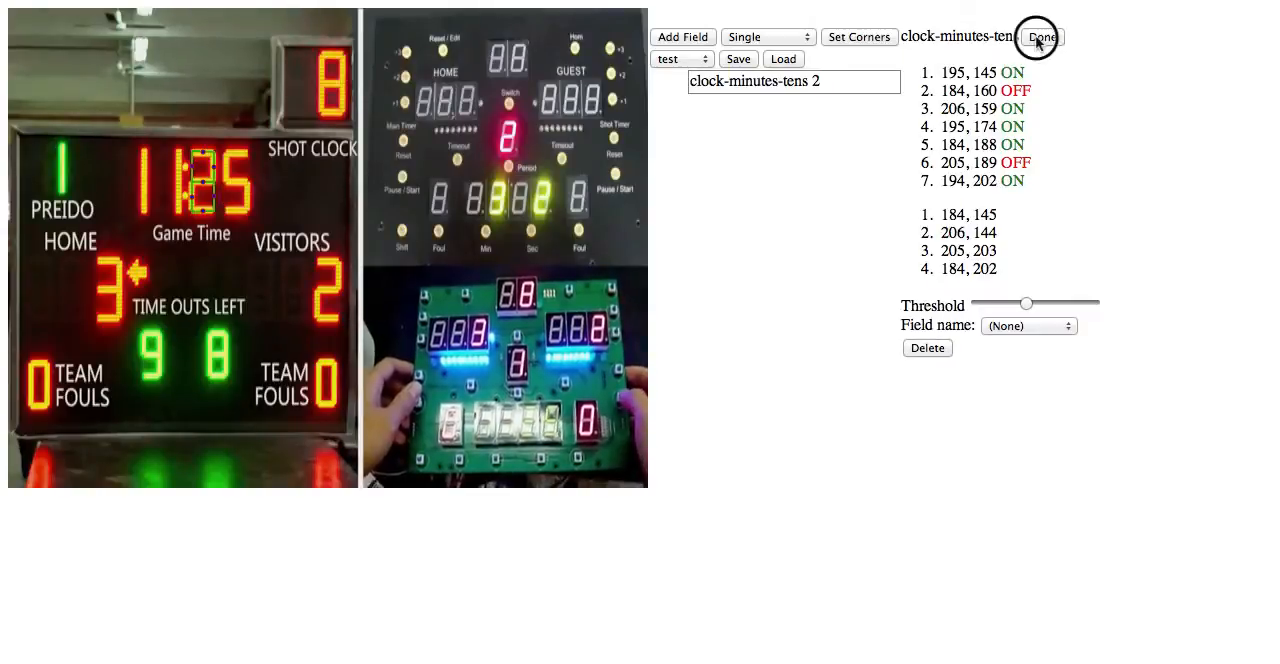
Finish the minutes-tens corner edit and reload the saved 'test' profile.
left_click(1043, 36)
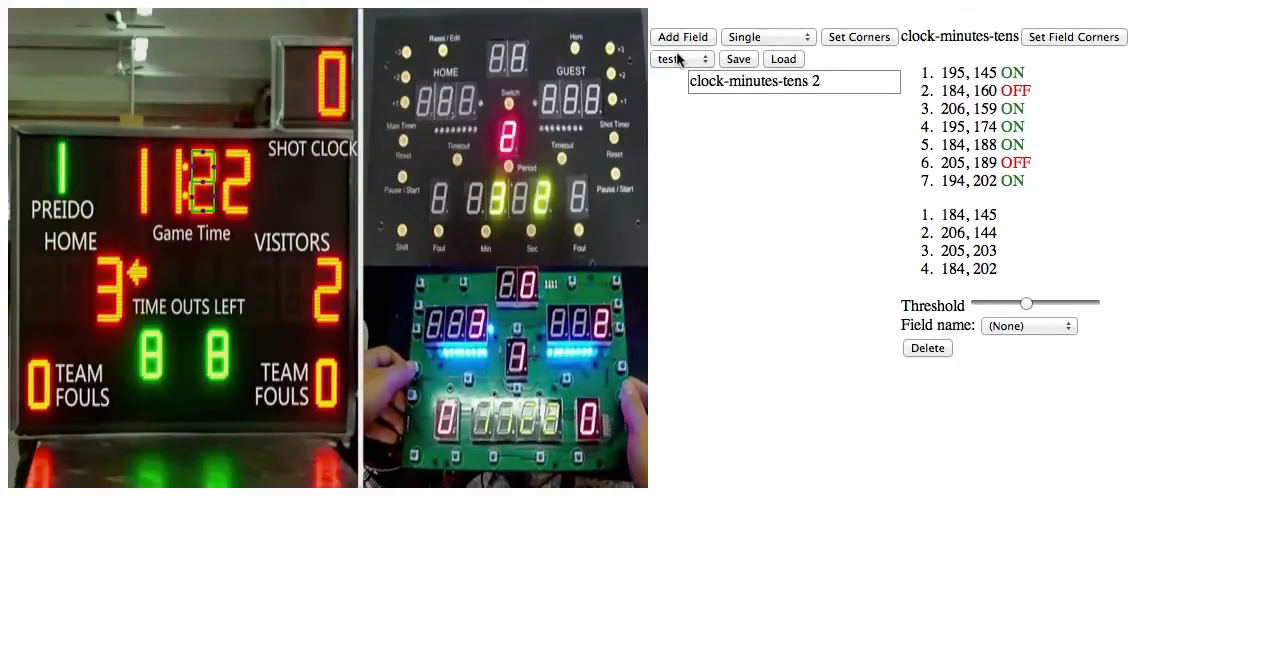
left_click(680, 58)
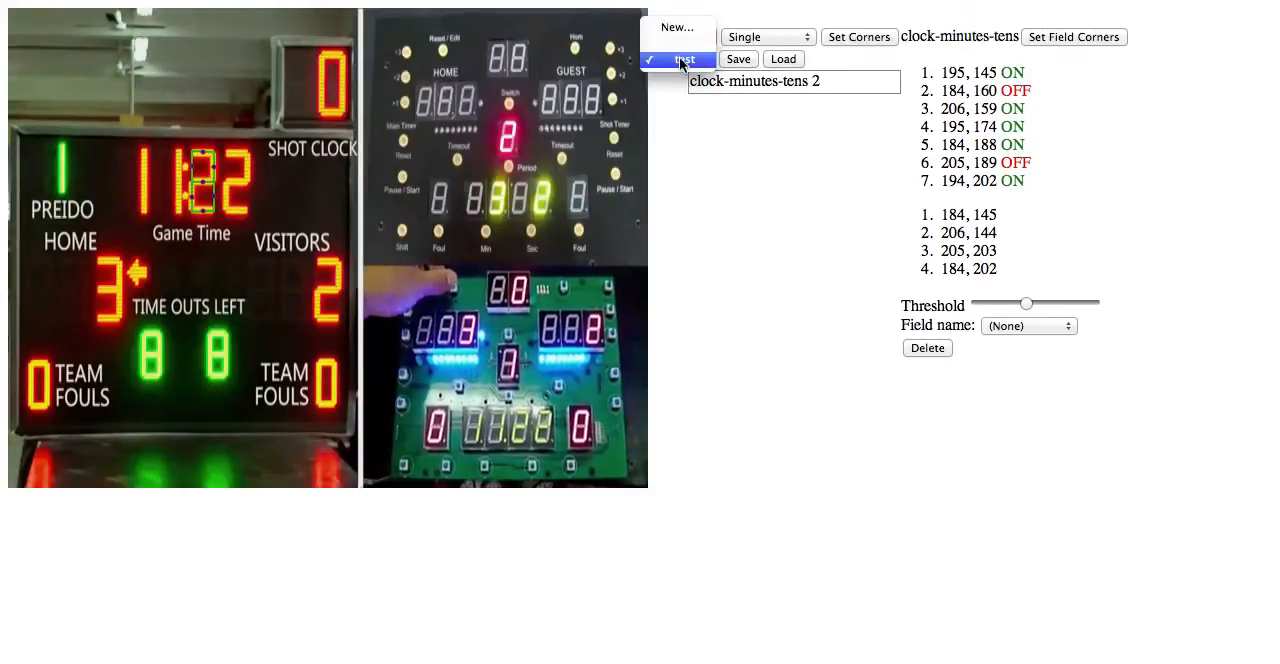
left_click(679, 59)
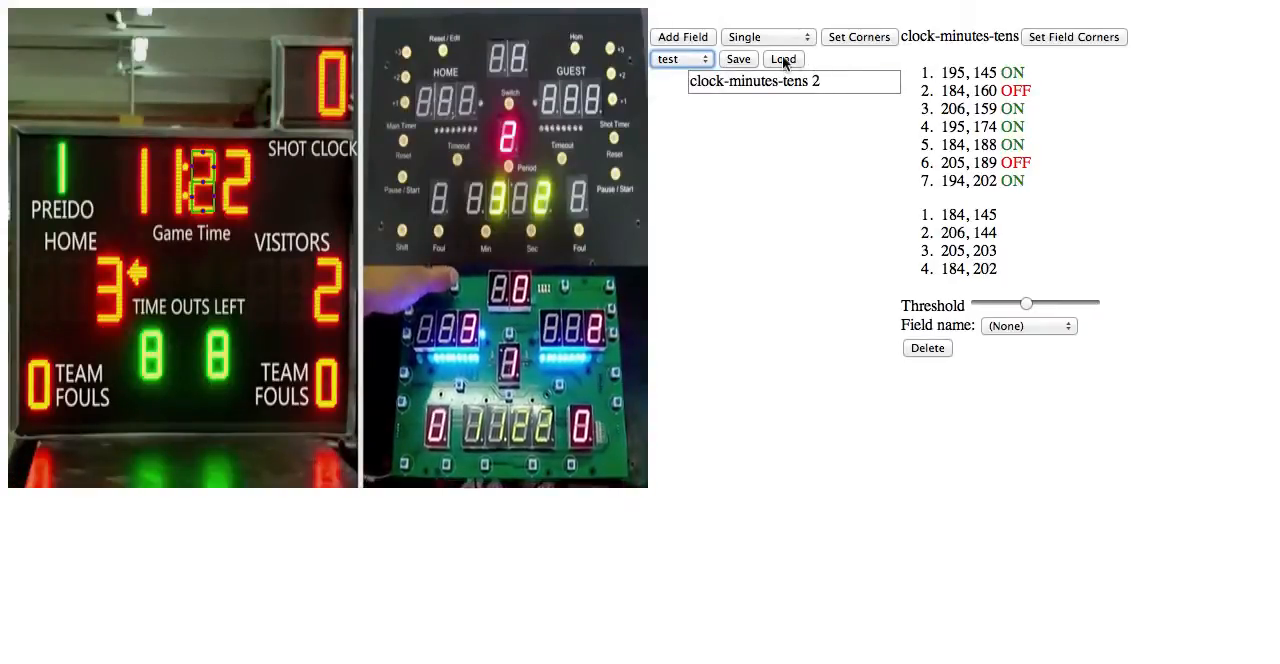
left_click(772, 37)
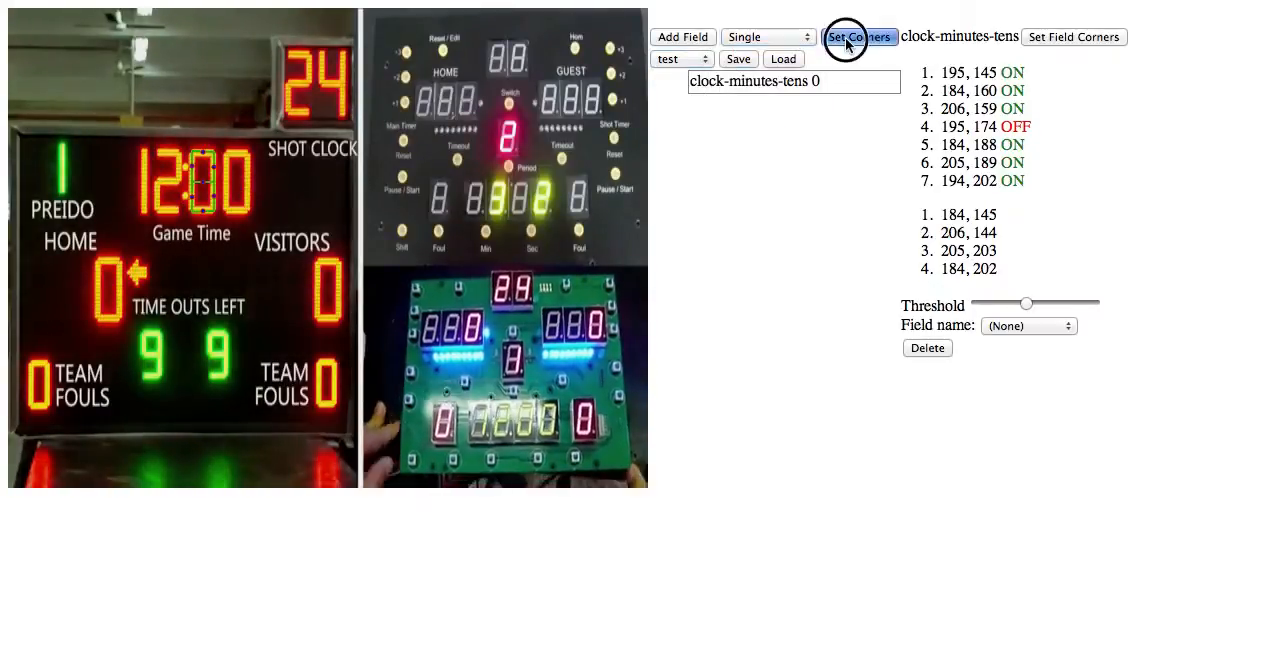
Begin placing the scoreboard's outer corner points with Set Corners.
left_click(857, 36)
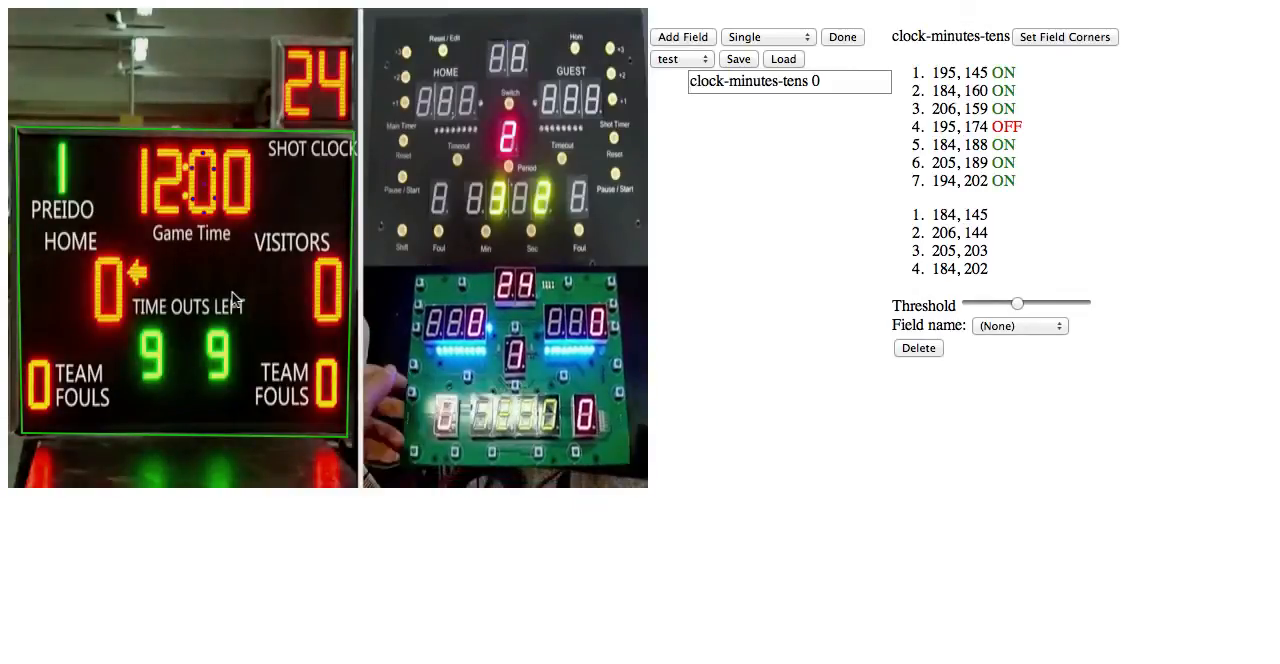
Finish the scoreboard outline and try choosing Home/Away as the next field type.
left_click(842, 37)
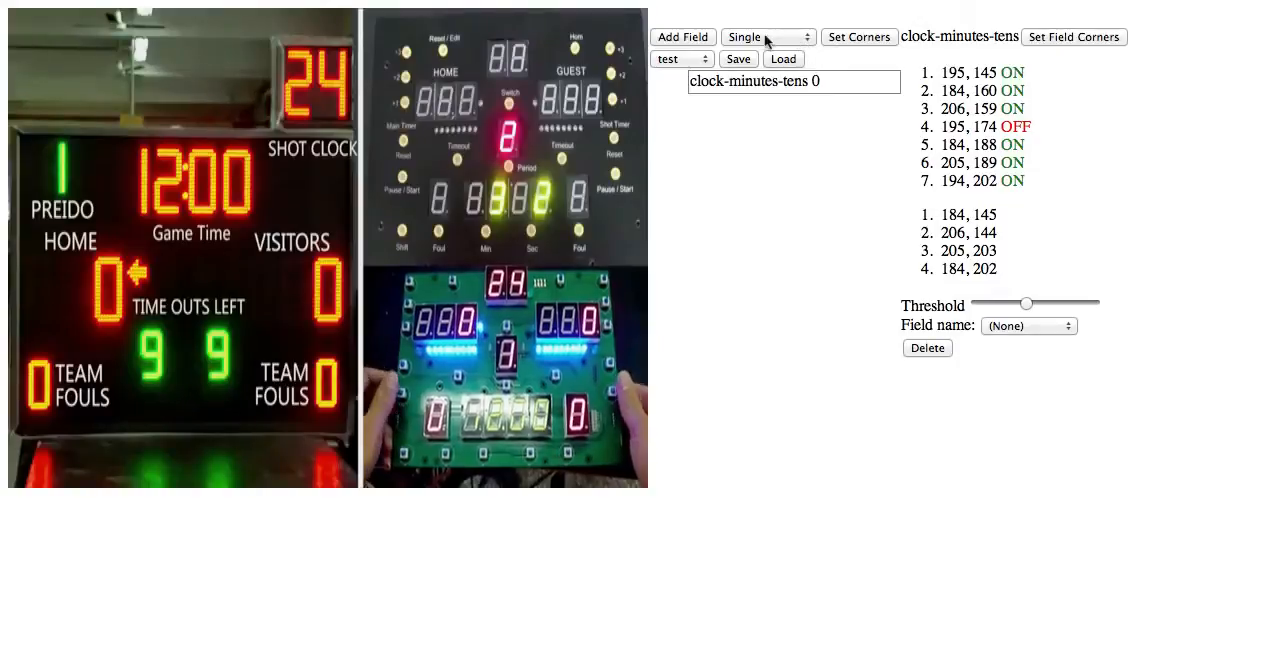
left_click(772, 37)
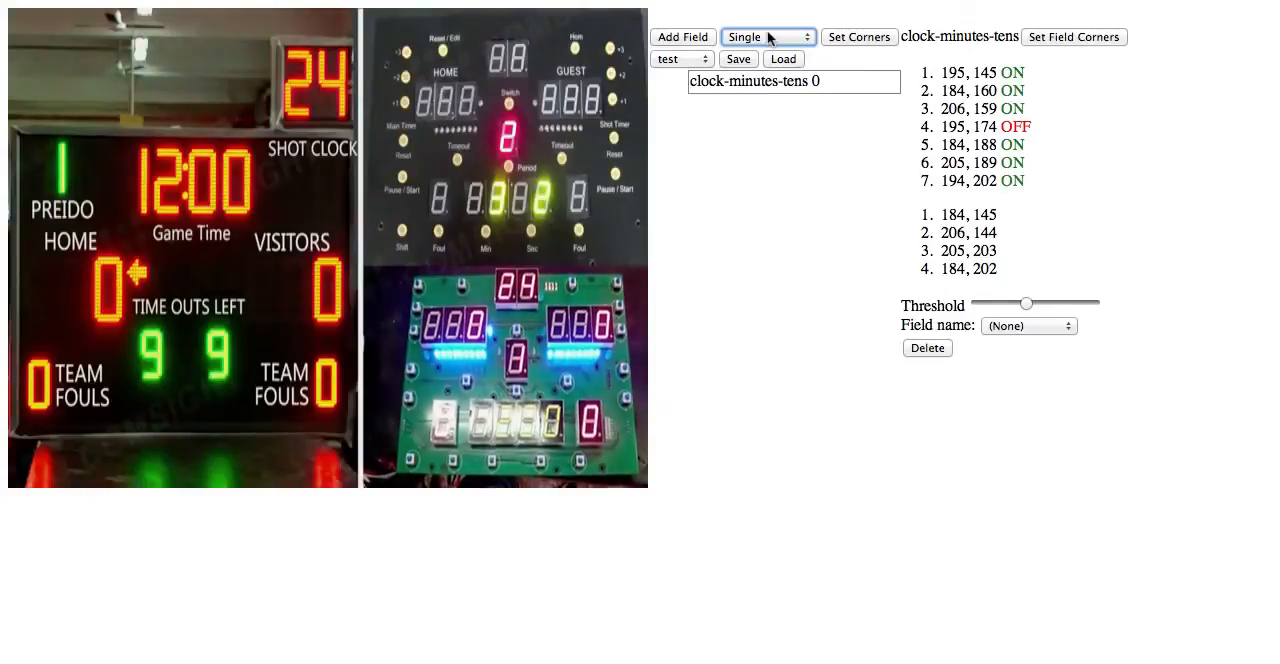
left_click(765, 36)
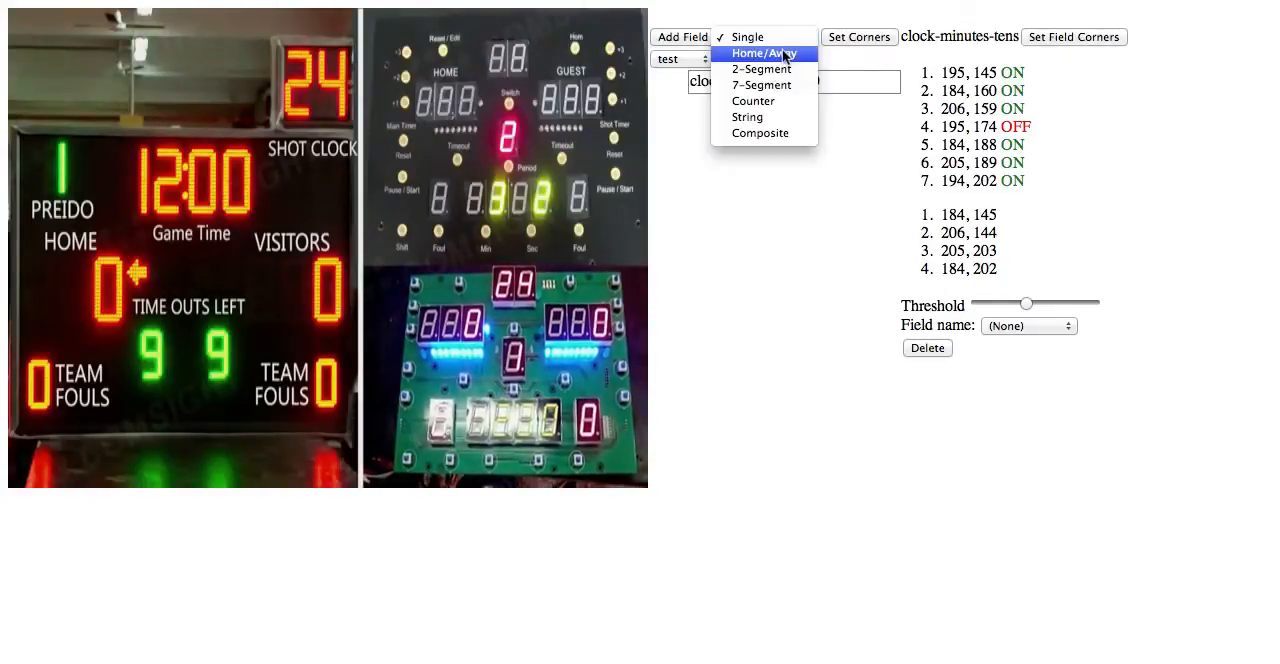
left_click(751, 37)
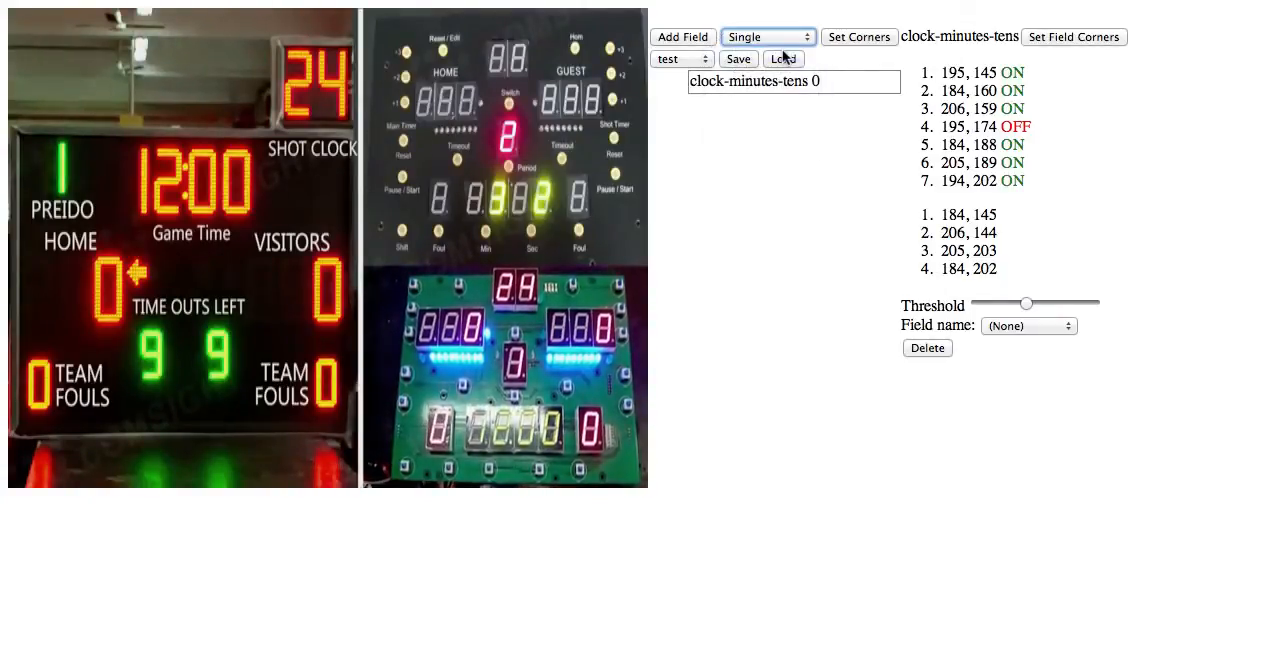
Add a Home/Away field named 'Possession' with its away-possession sample point.
left_click(774, 37)
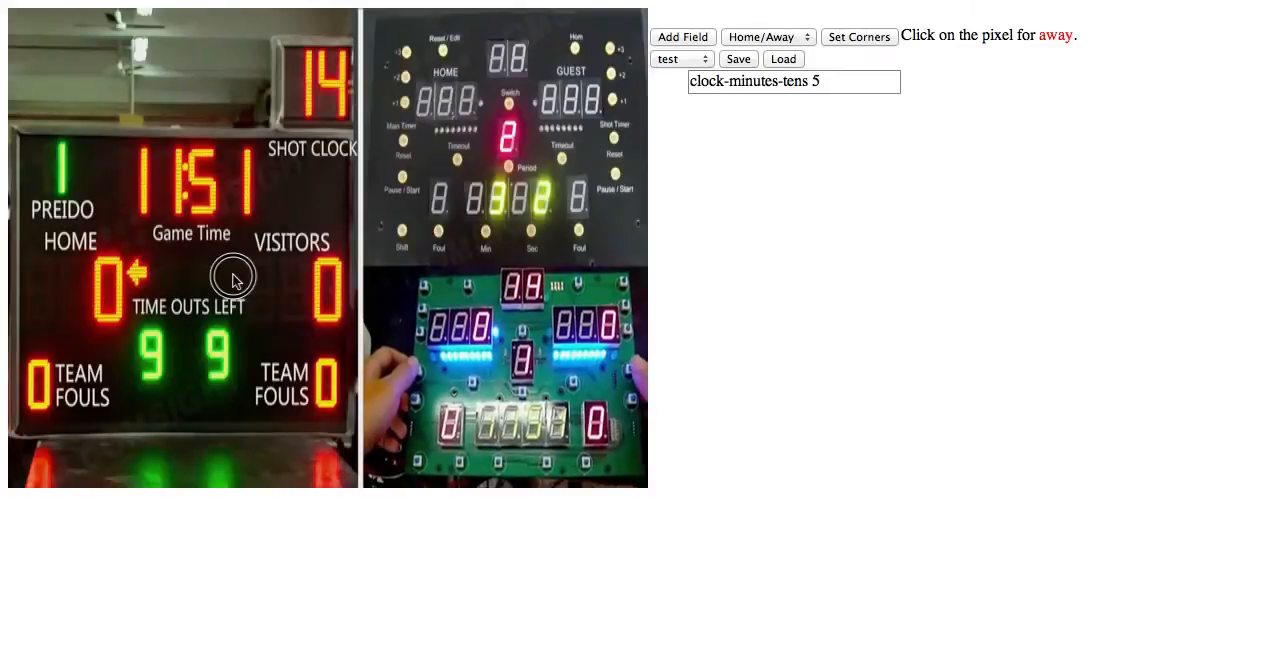
left_click(683, 37)
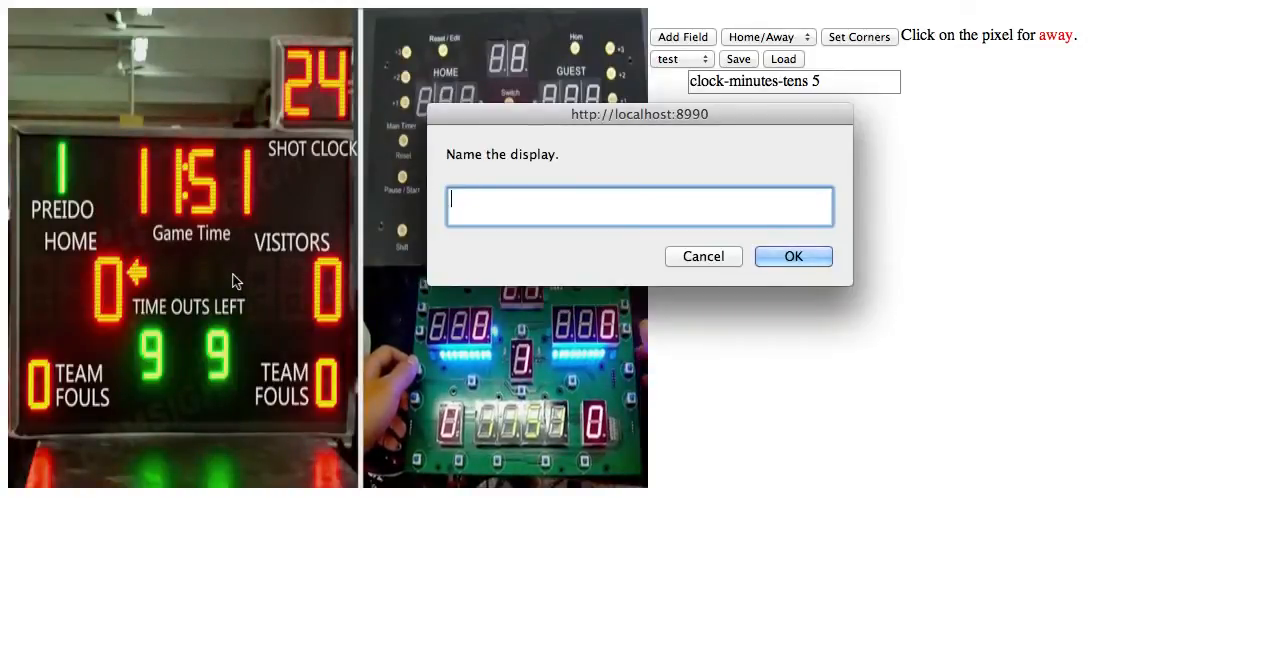
mouse_move(528, 197)
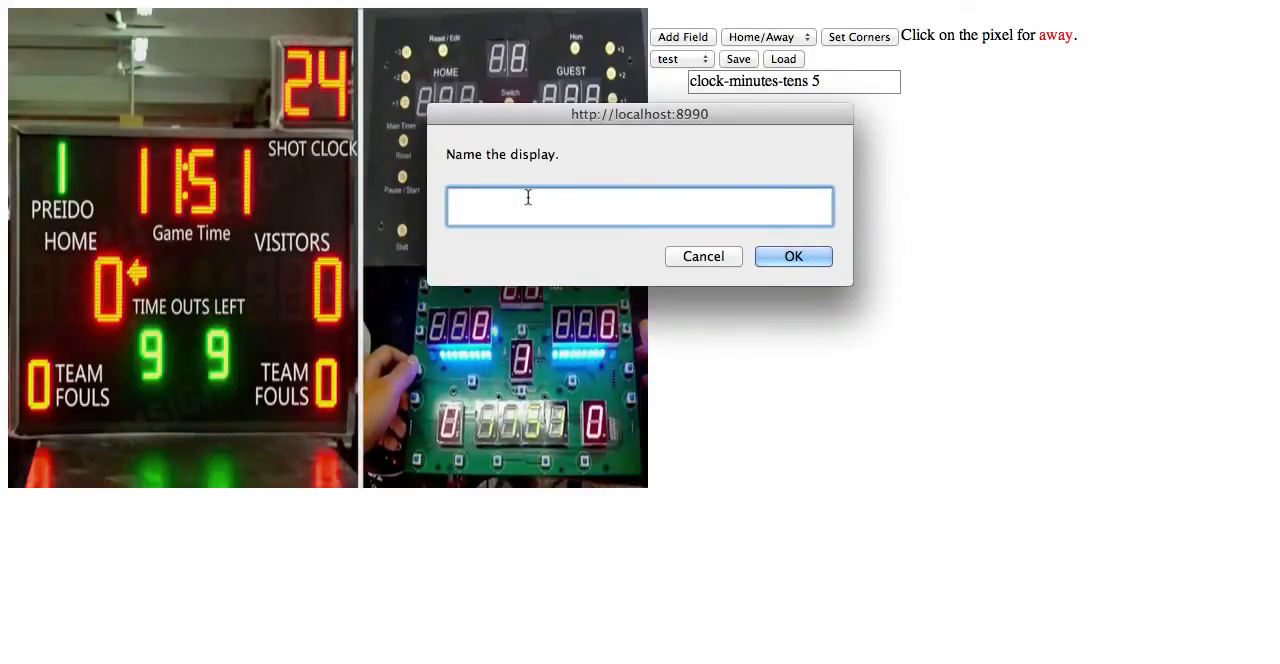
type("Possession")
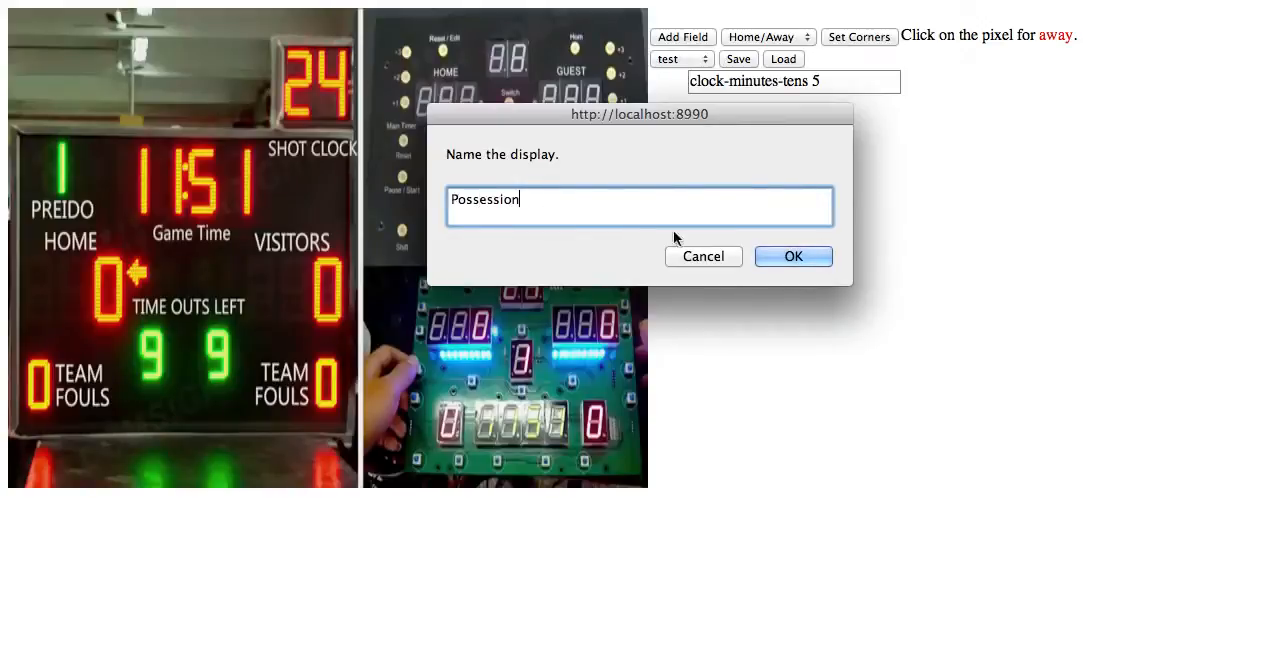
left_click(793, 256)
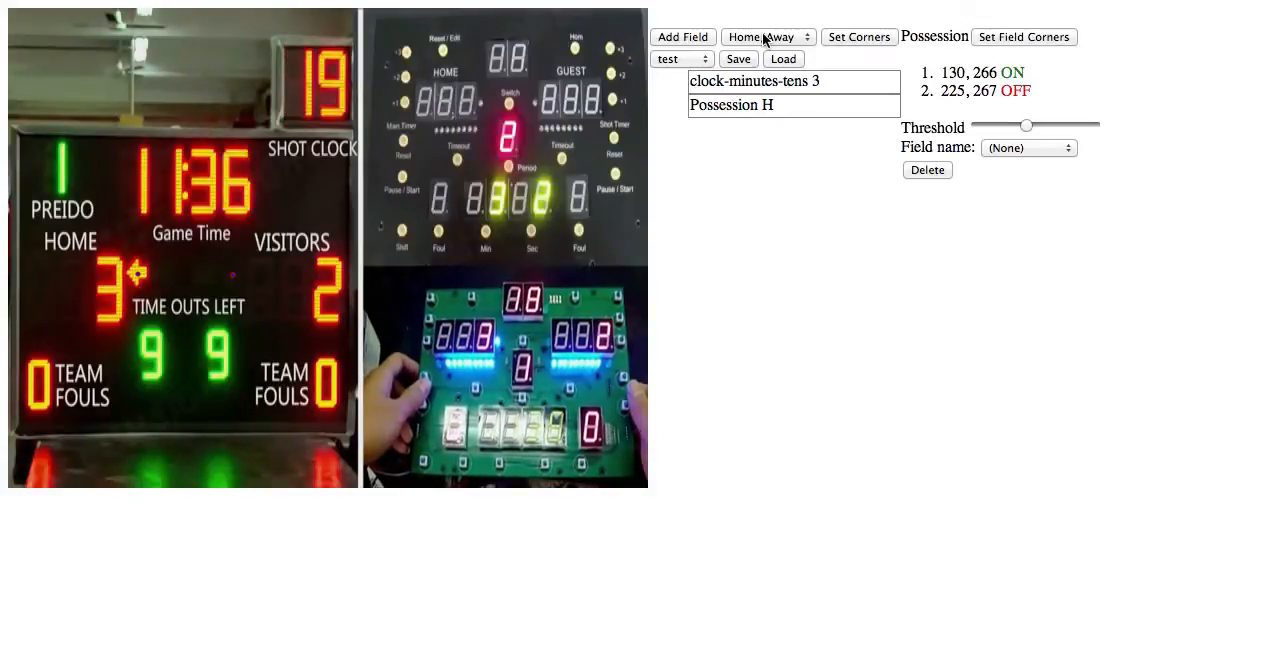
left_click(769, 36)
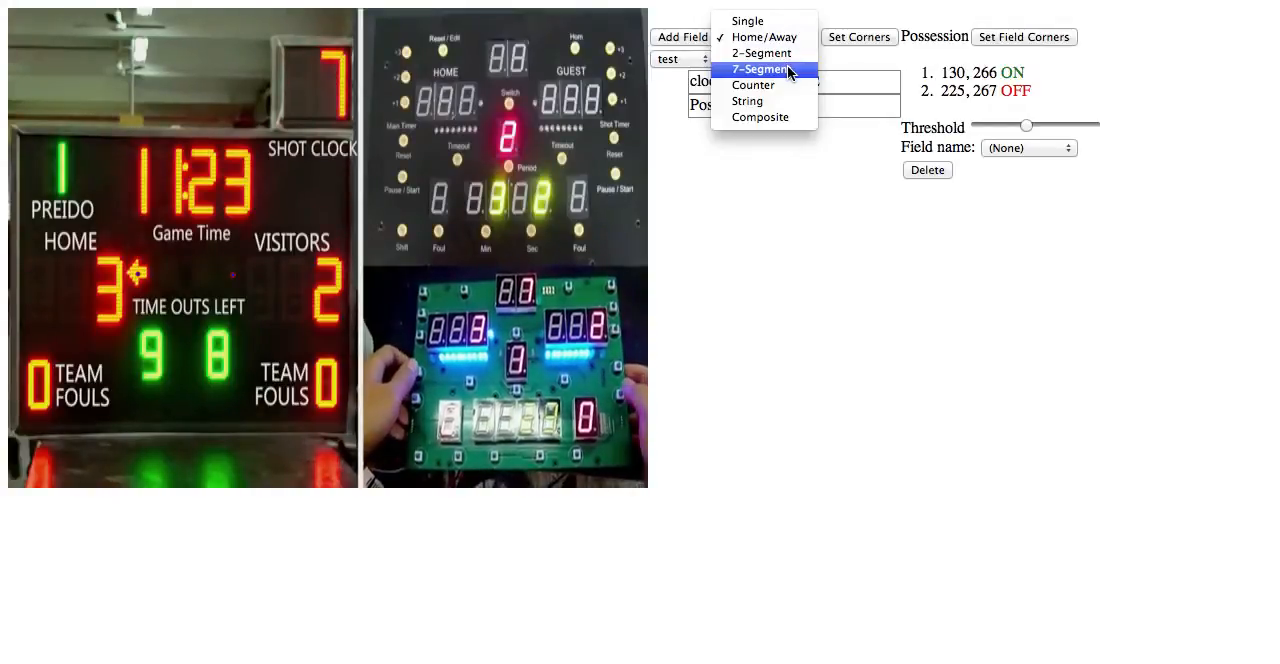
Choose 7-Segment as the type for the next field.
left_click(762, 70)
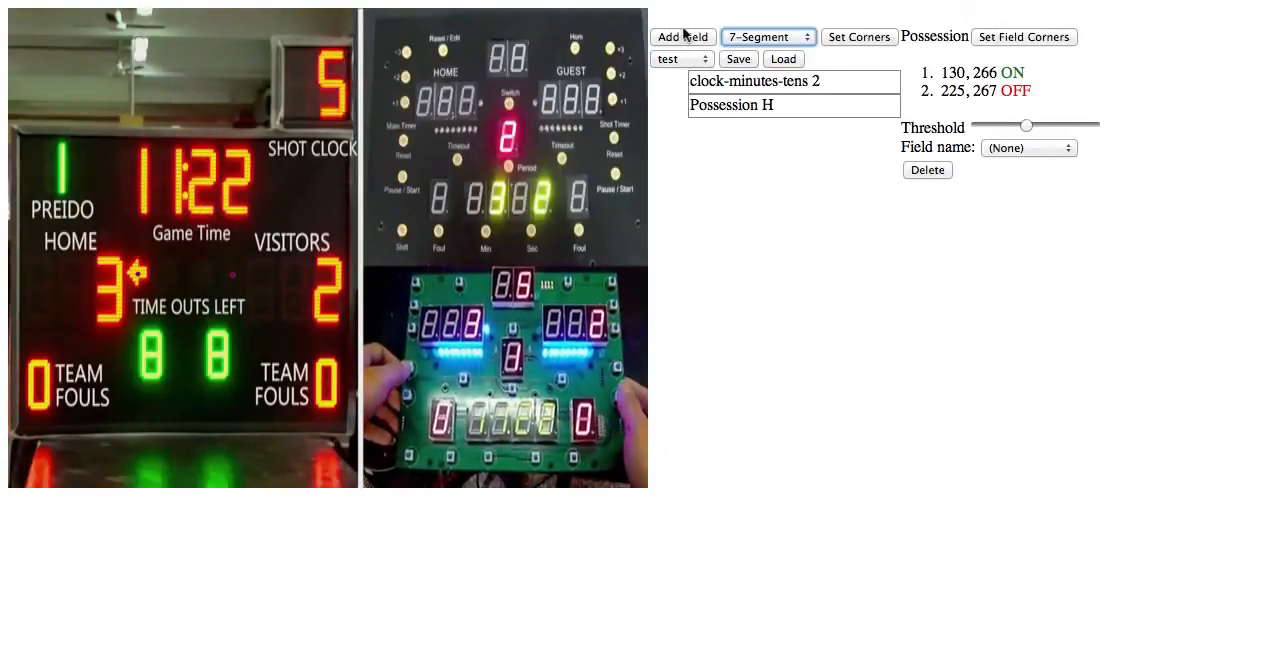
Mark the shot-clock digit's corners and name the 7-Segment field 'shotclock-ones'.
left_click(862, 36)
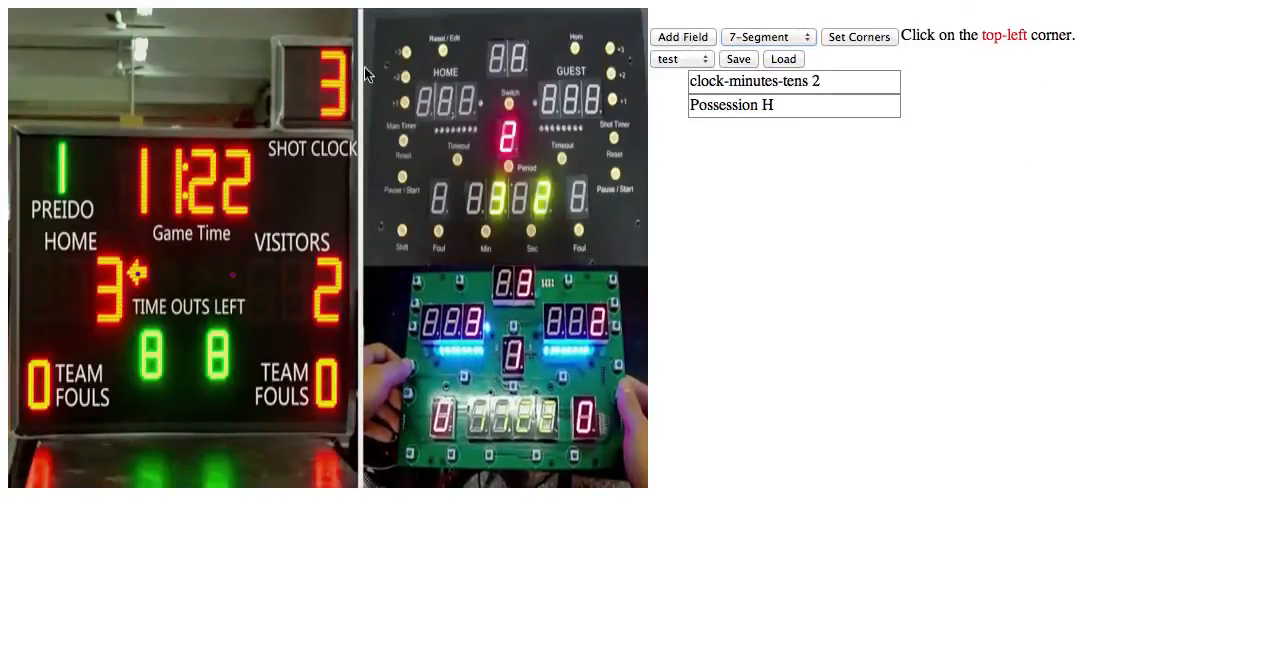
left_click(367, 64)
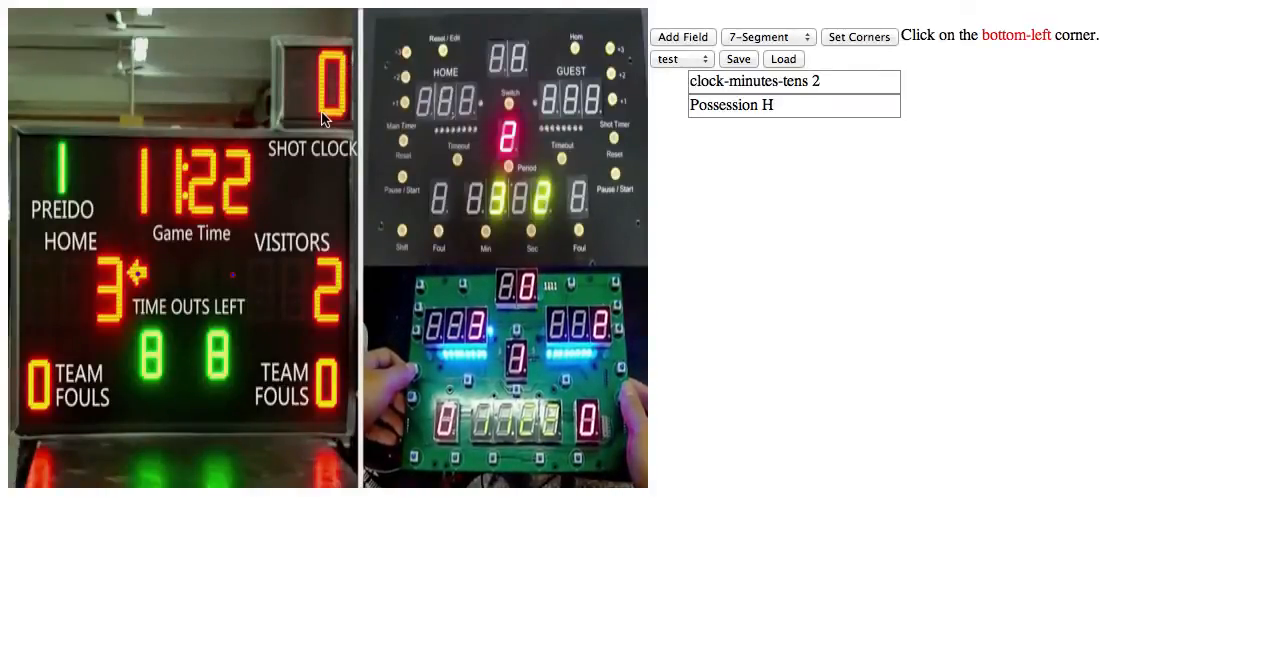
left_click(683, 36)
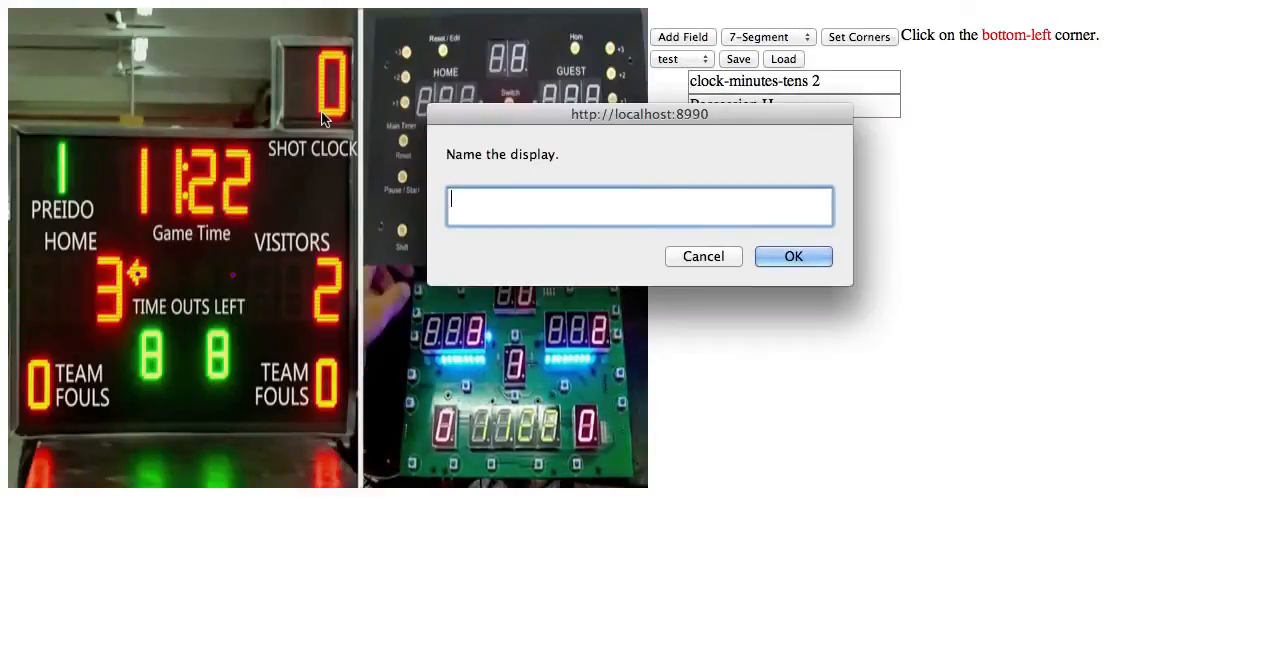
type("shotclock-")
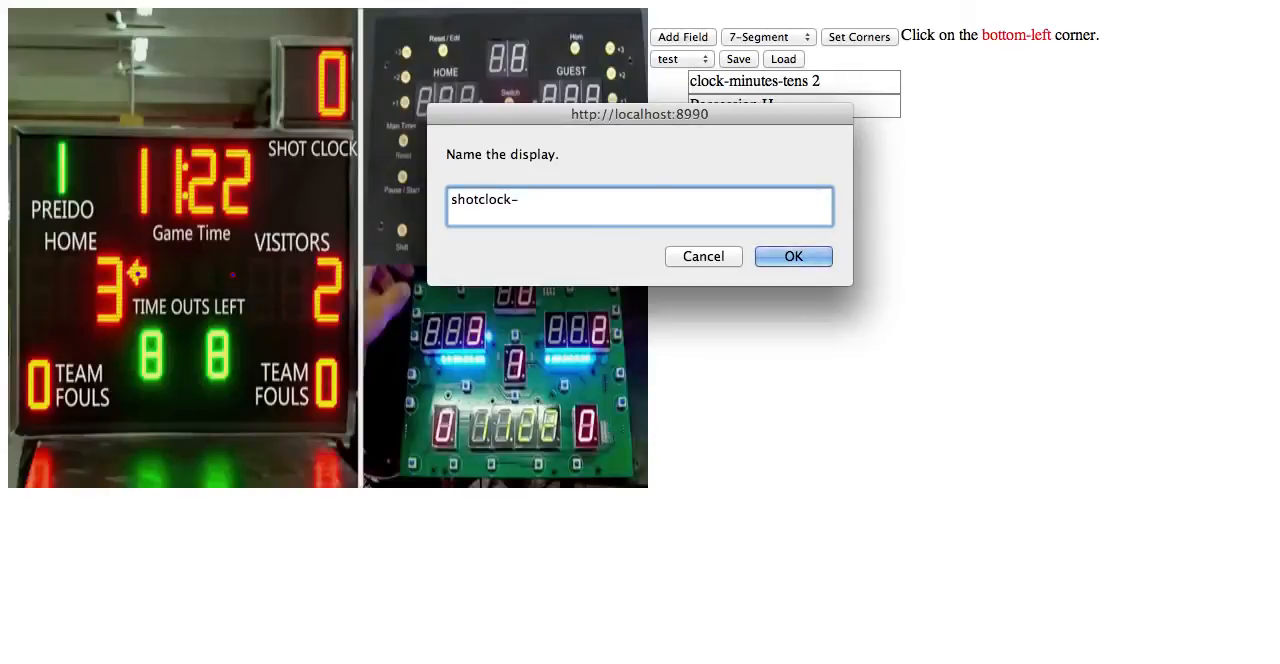
left_click(793, 256)
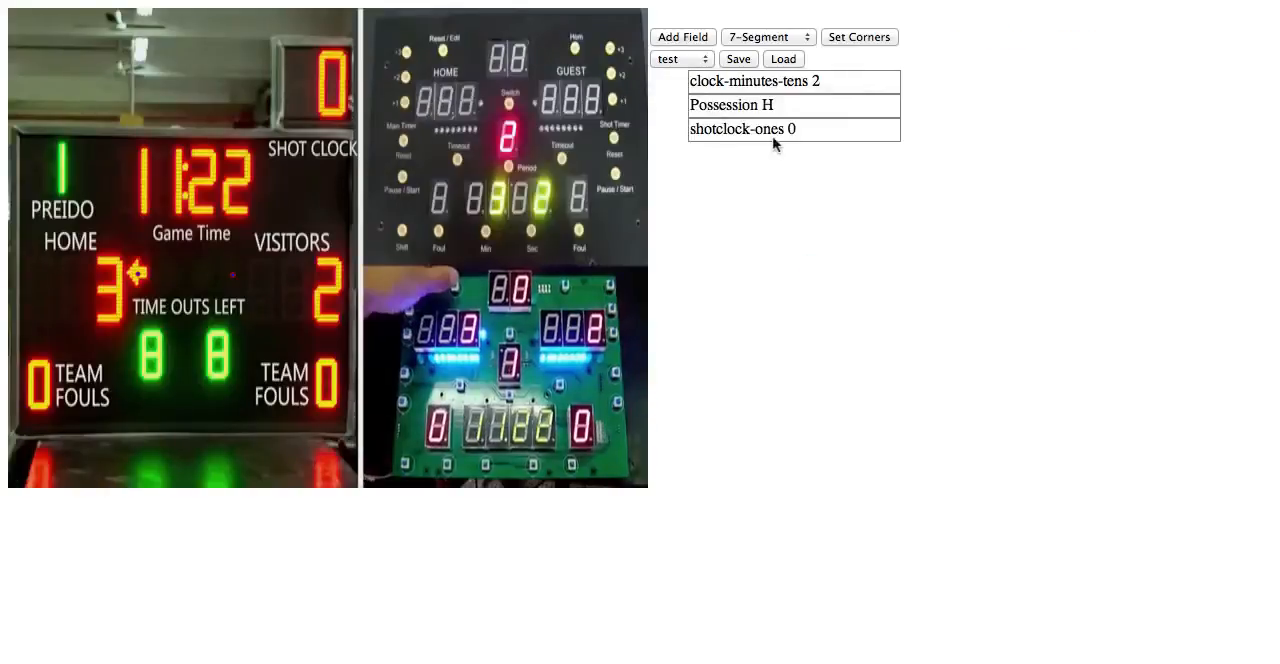
Show shotclock-ones' segment settings and keep 7-Segment as the field type.
left_click(742, 128)
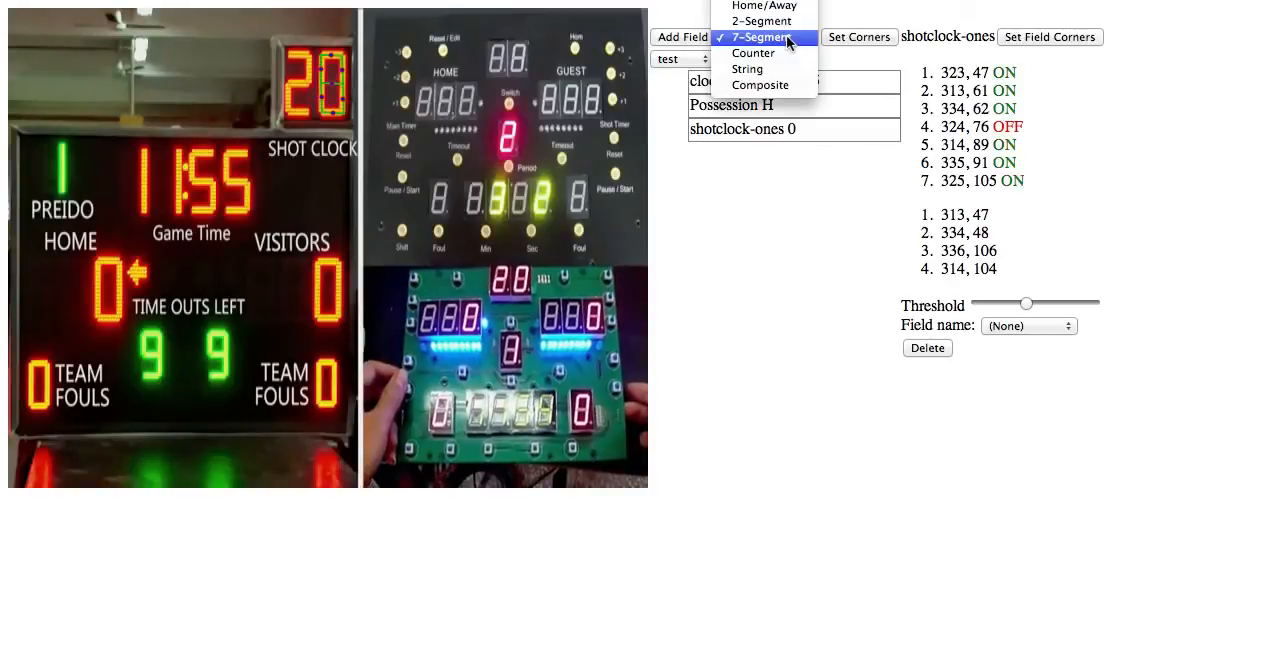
left_click(757, 37)
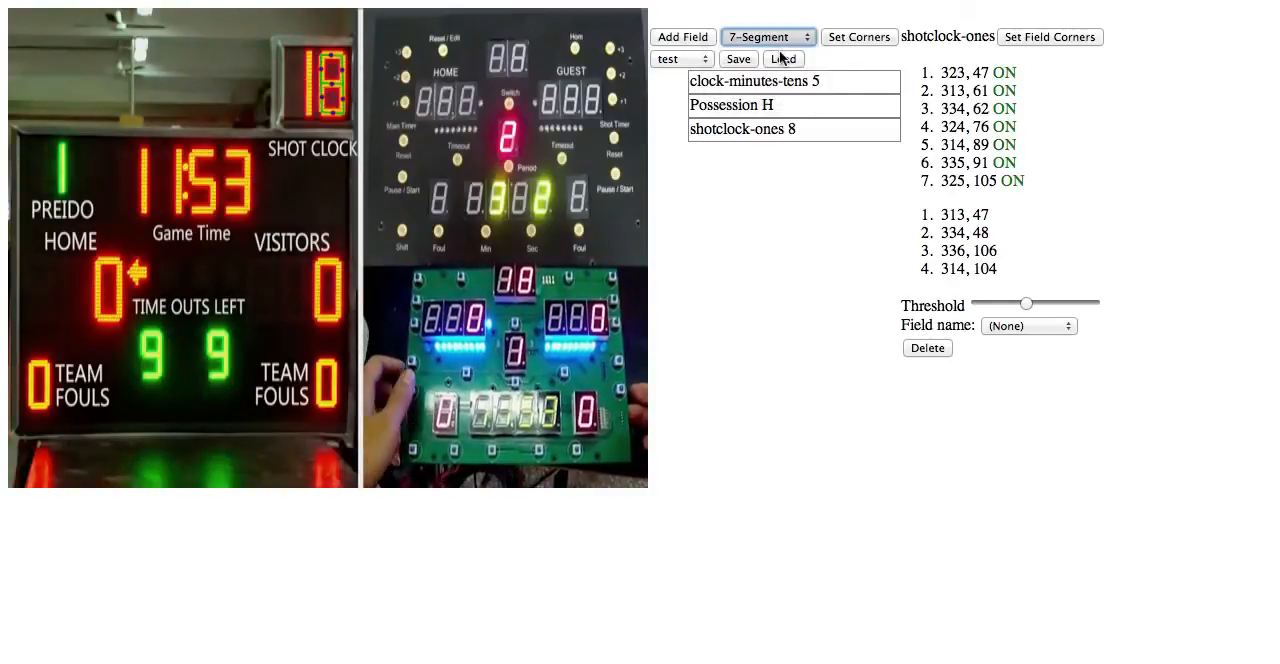
Switch the field type from Counter to String.
left_click(766, 36)
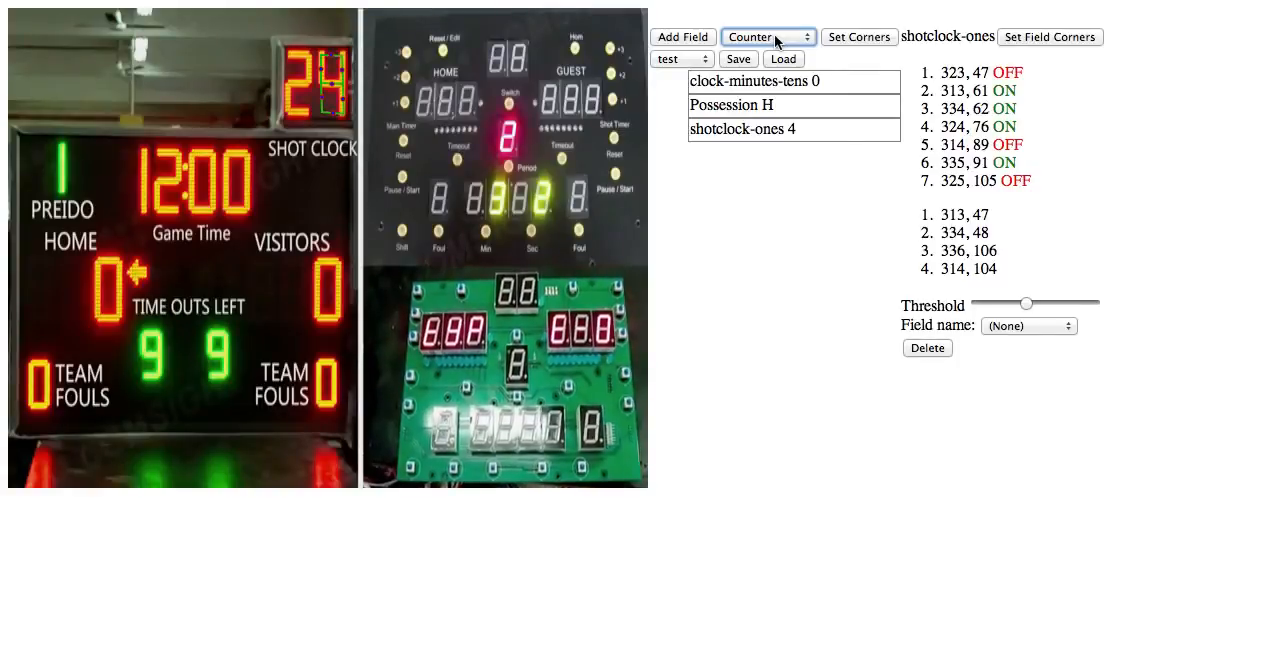
left_click(767, 37)
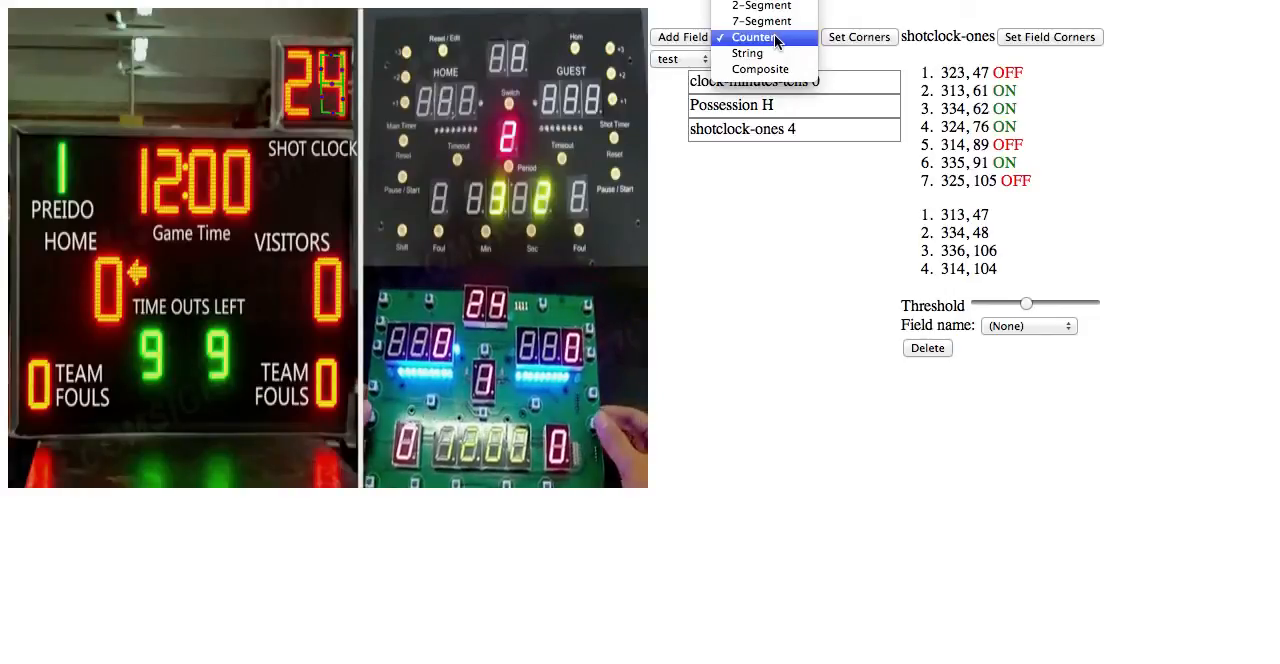
mouse_move(755, 53)
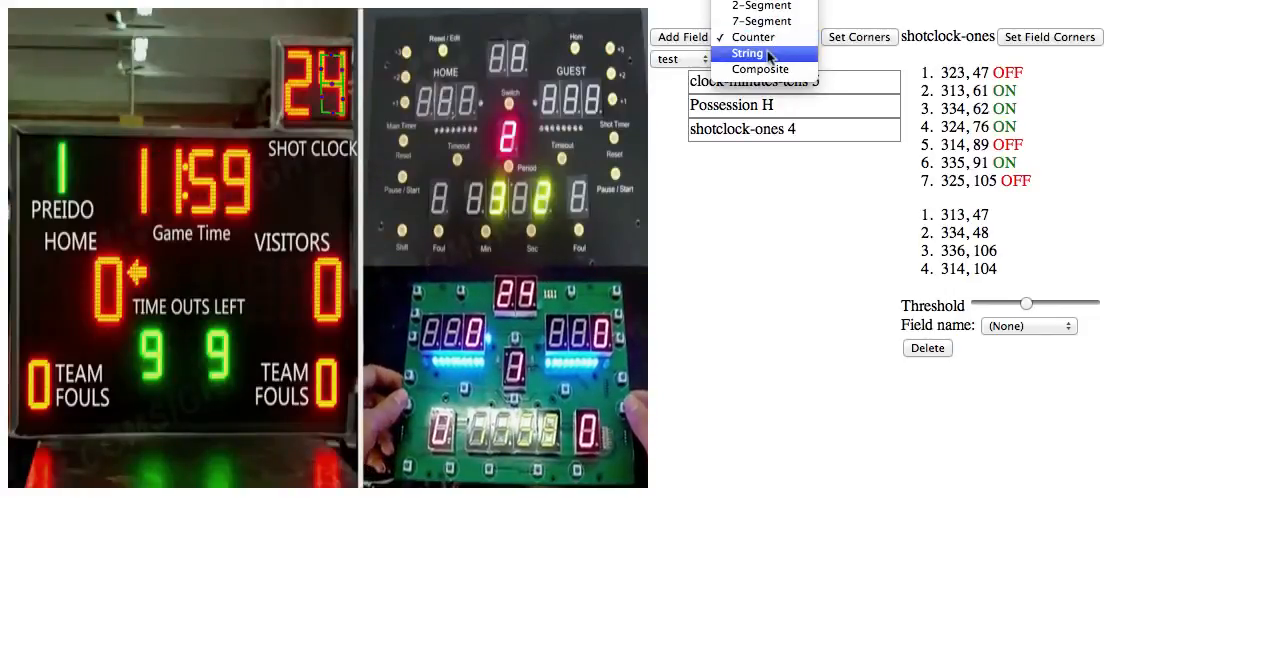
left_click(750, 52)
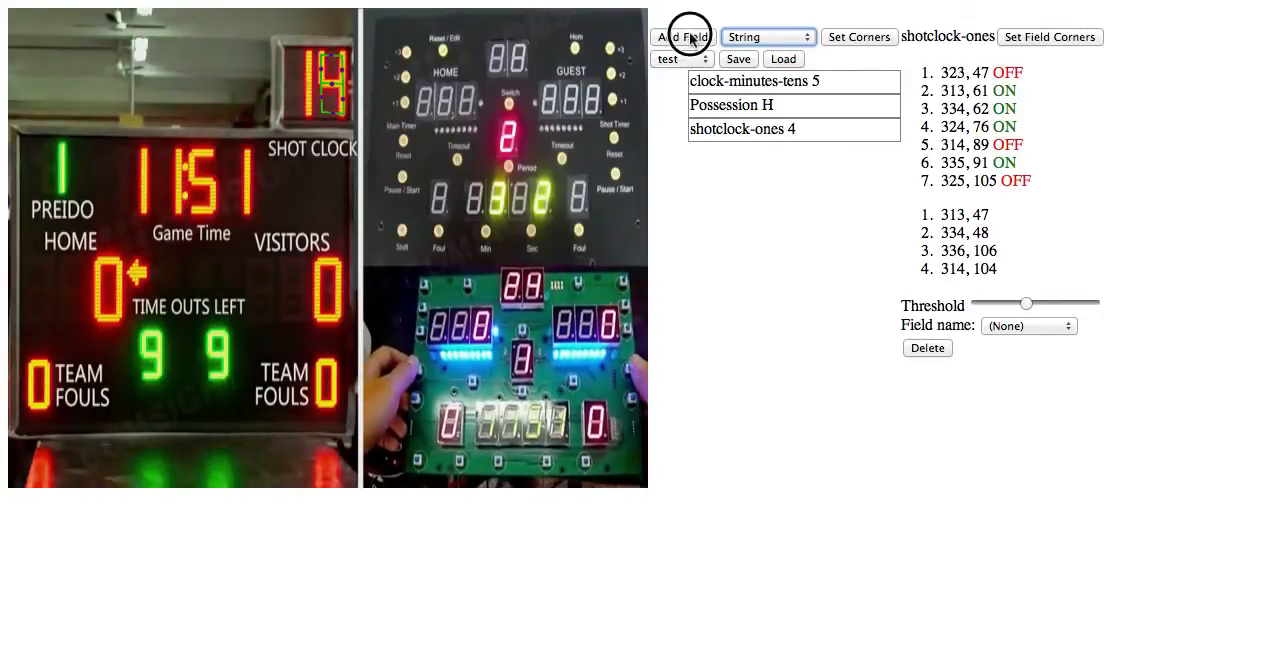
Start adding a fixed-string field, then dismiss its prompt.
left_click(689, 37)
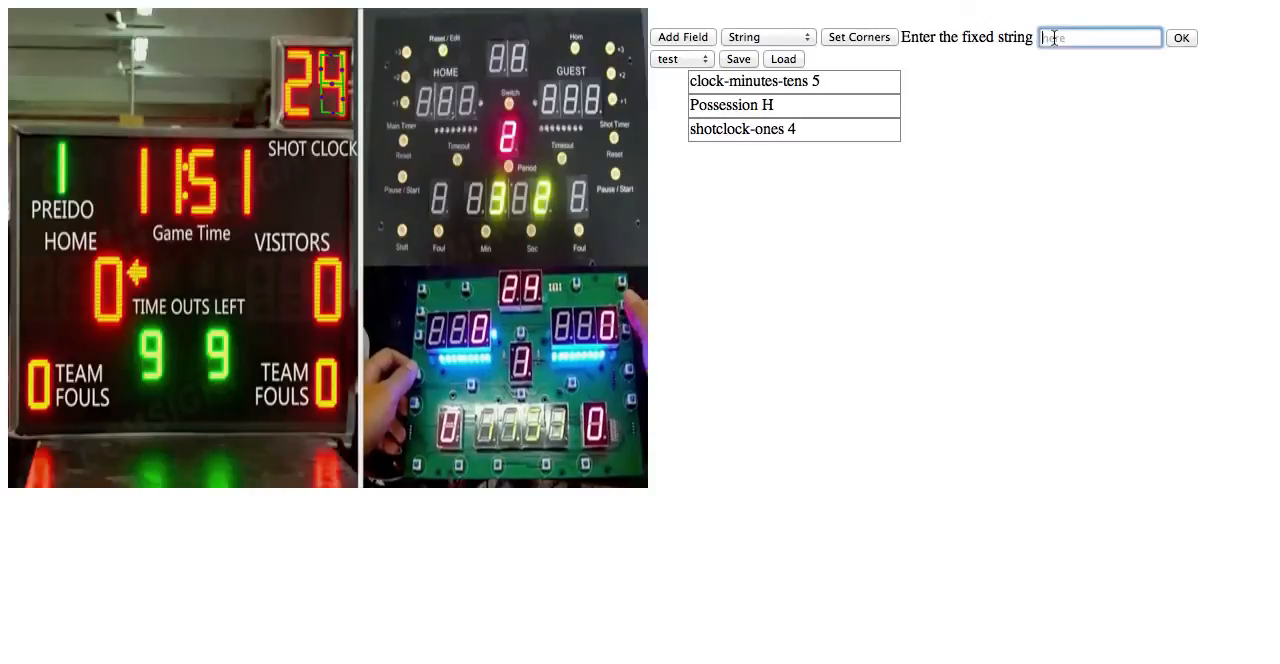
left_click(1184, 37)
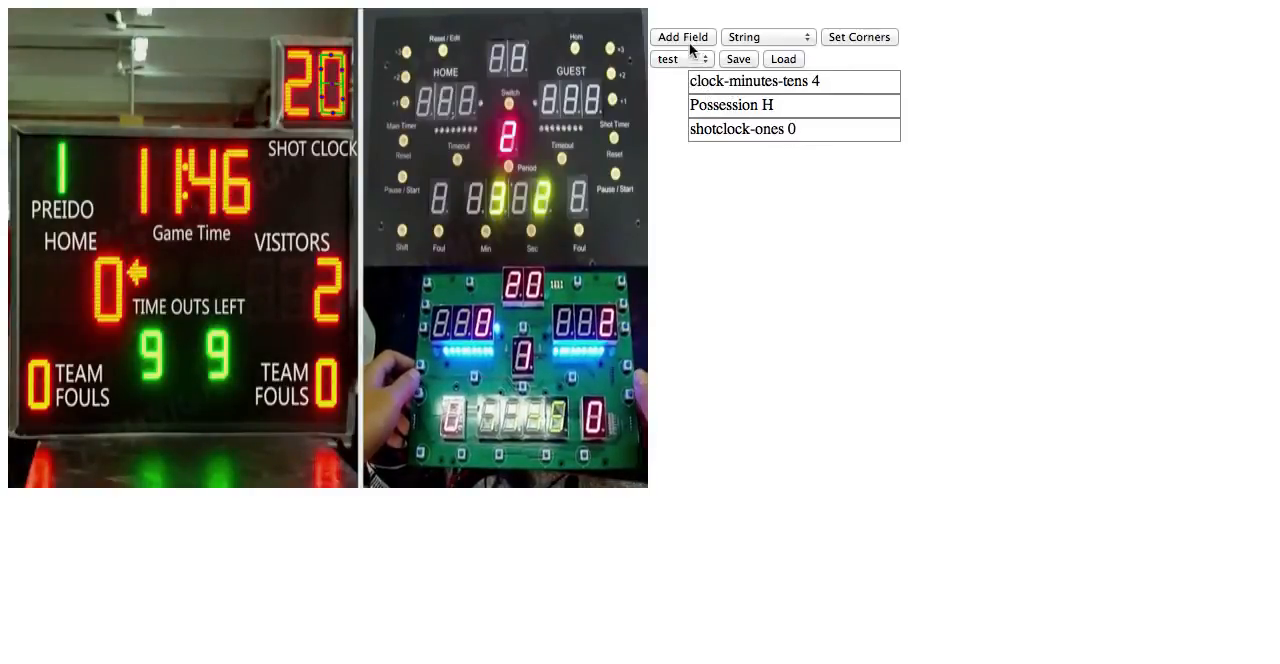
Start a Composite field built from clock-minutes-tens, Possession and shotclock-ones.
left_click(767, 37)
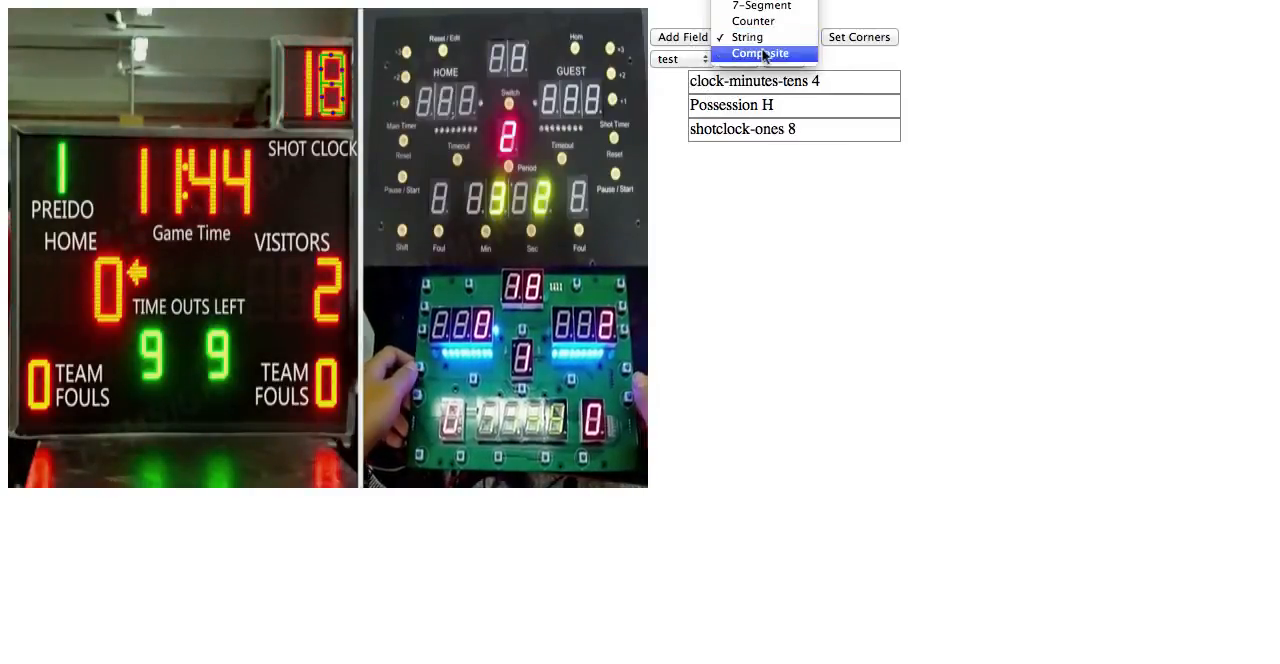
left_click(760, 53)
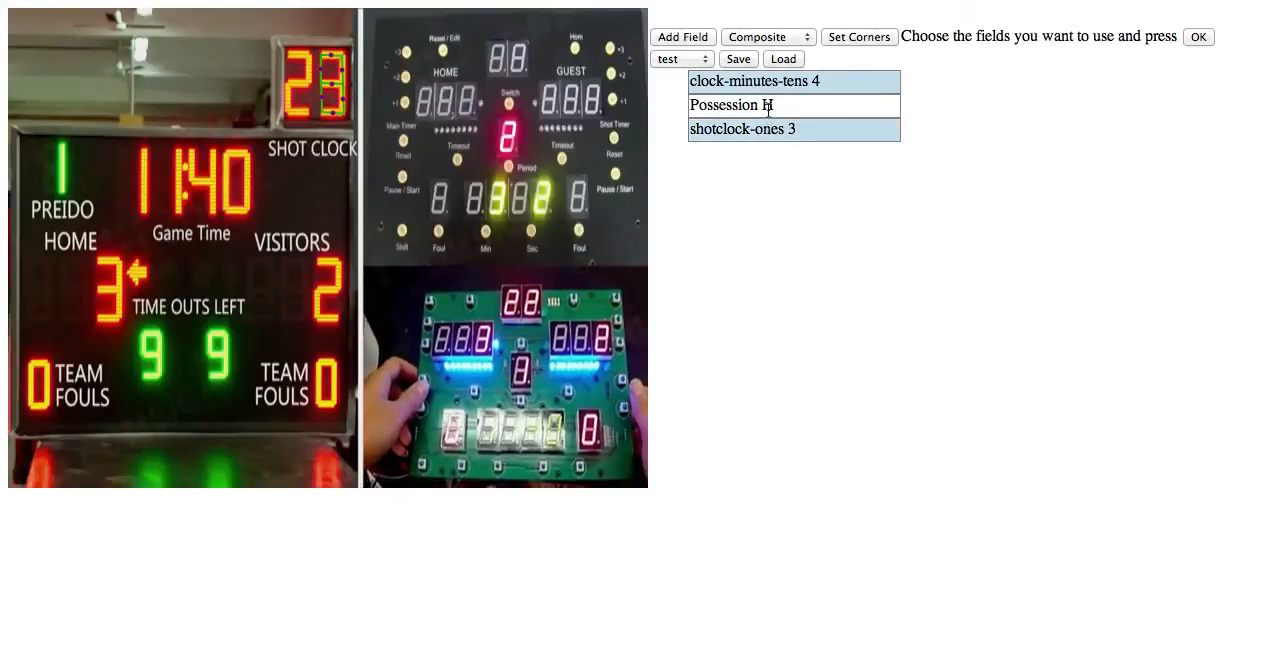
left_click(1201, 38)
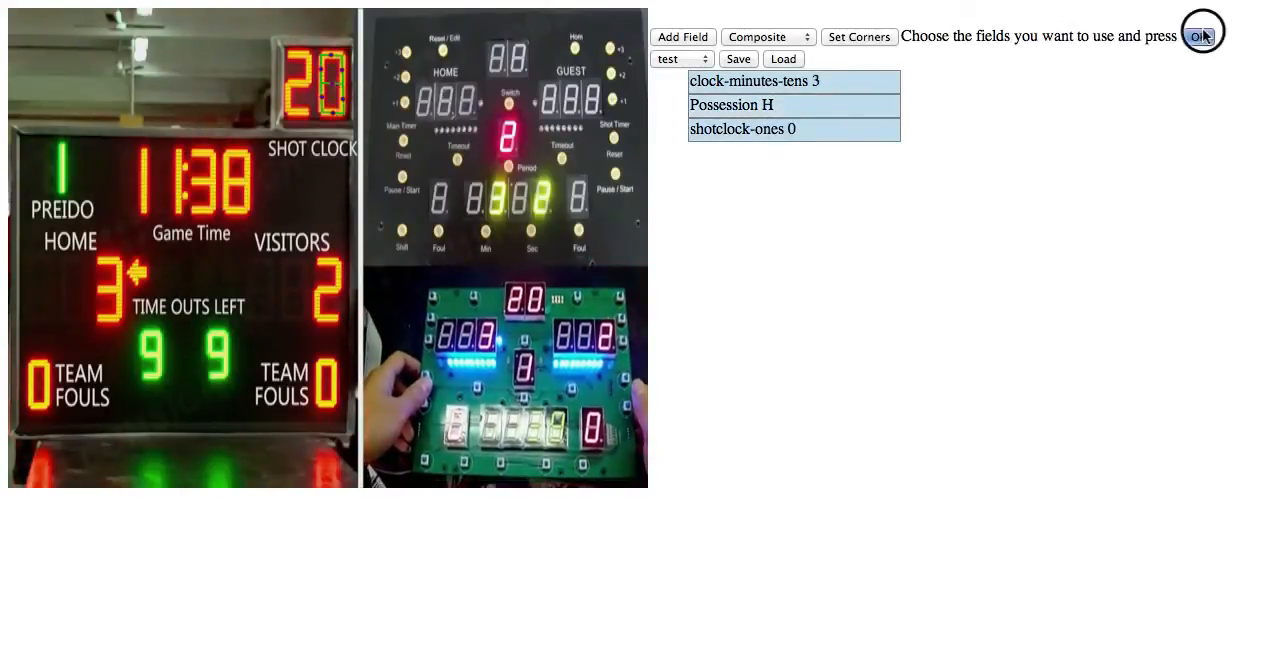
left_click(1199, 37)
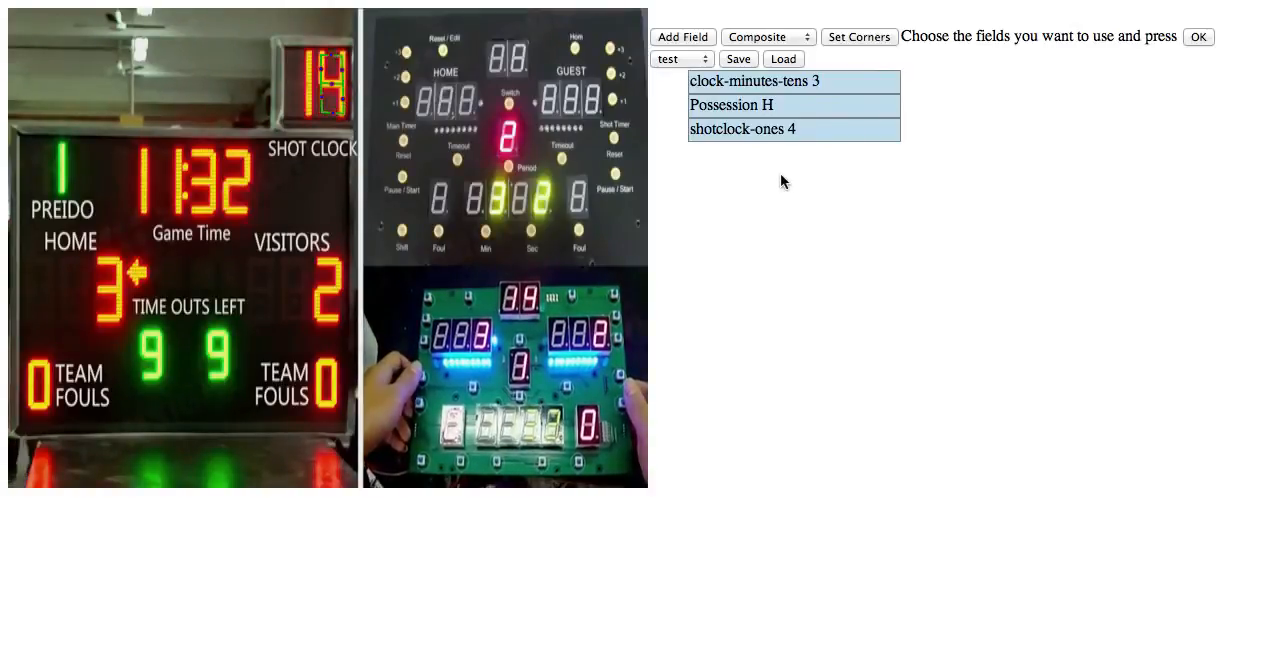
Confirm the chosen parts and name the composite display 'multiple-demo'.
left_click(1200, 38)
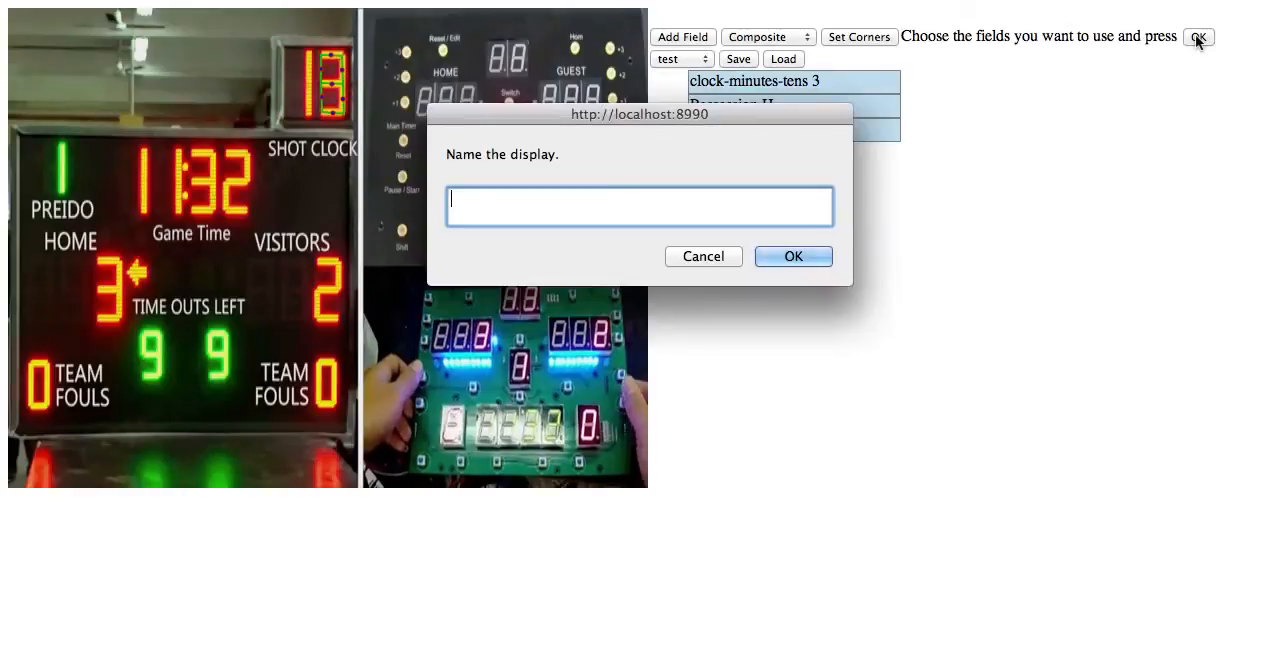
mouse_move(604, 134)
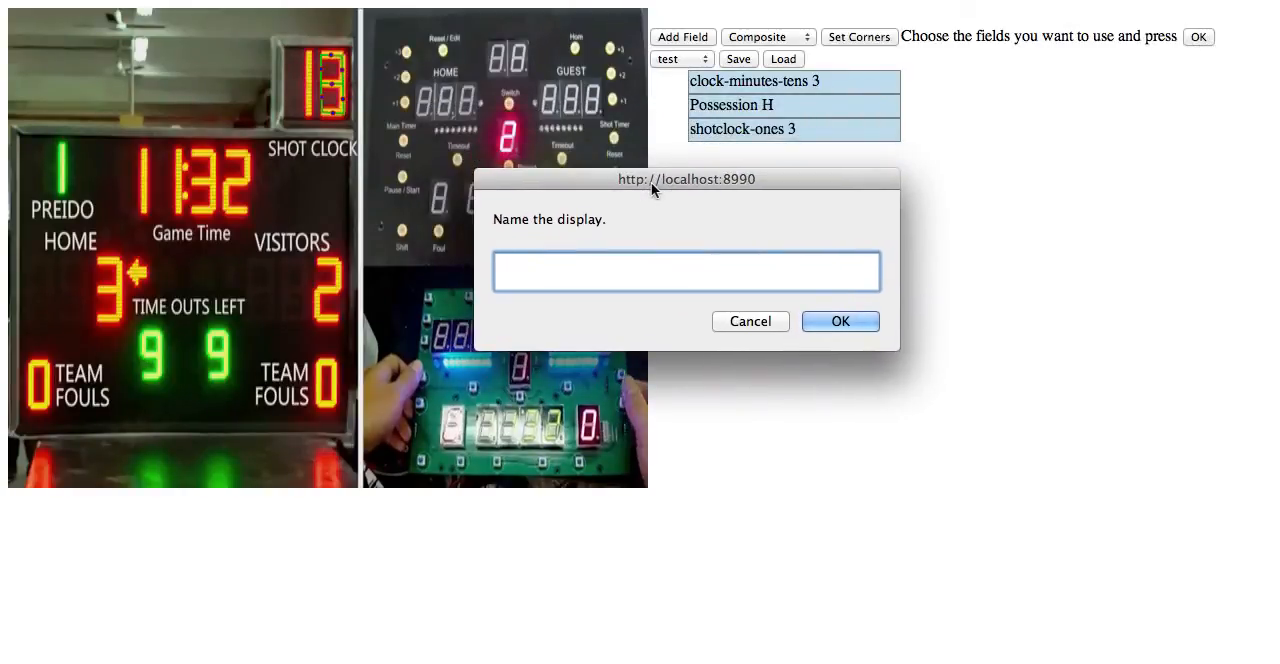
type("multiple")
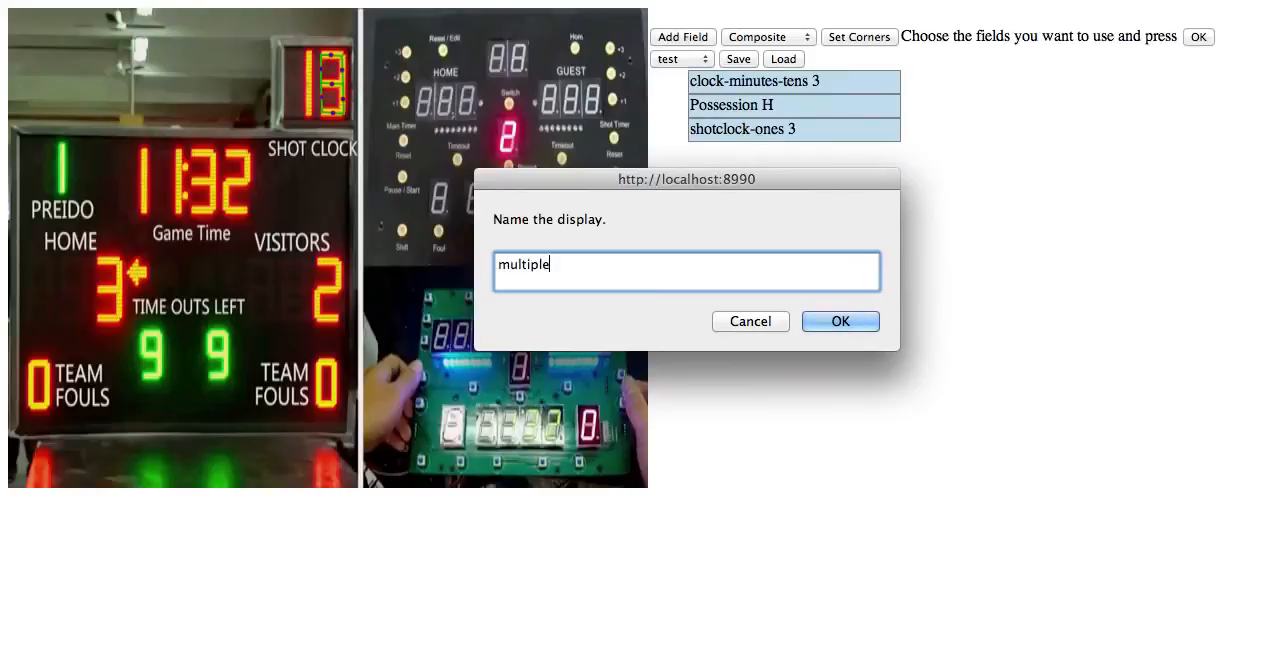
type("-demo")
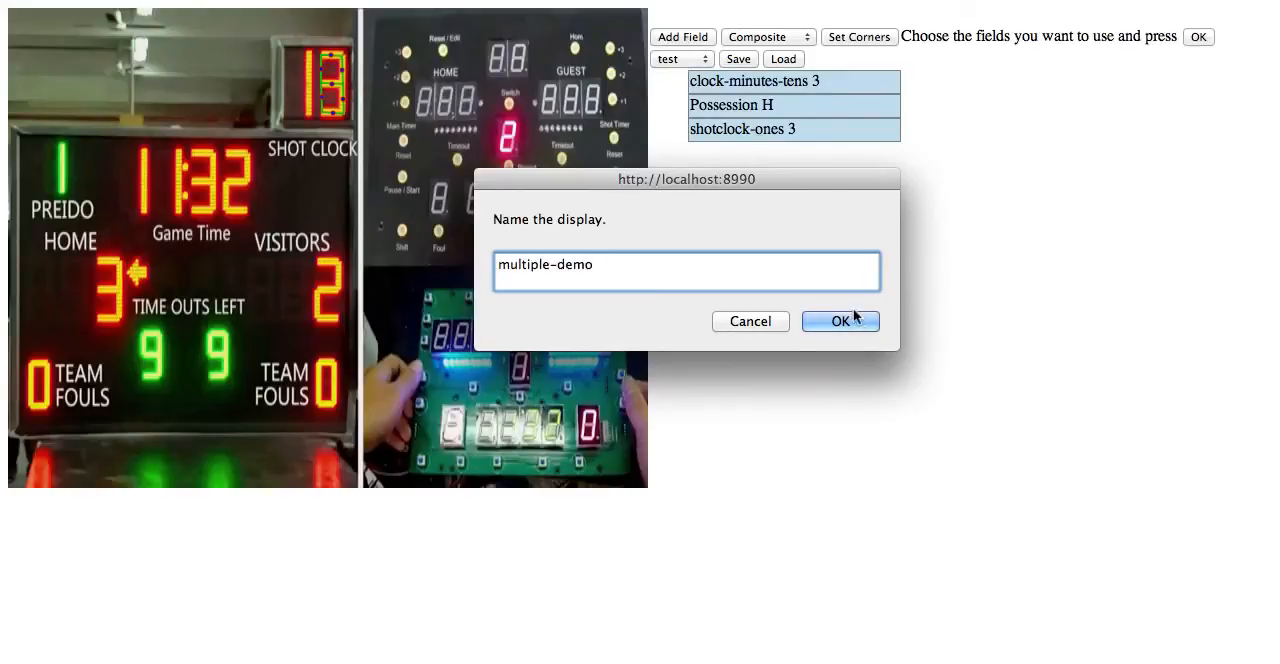
left_click(840, 321)
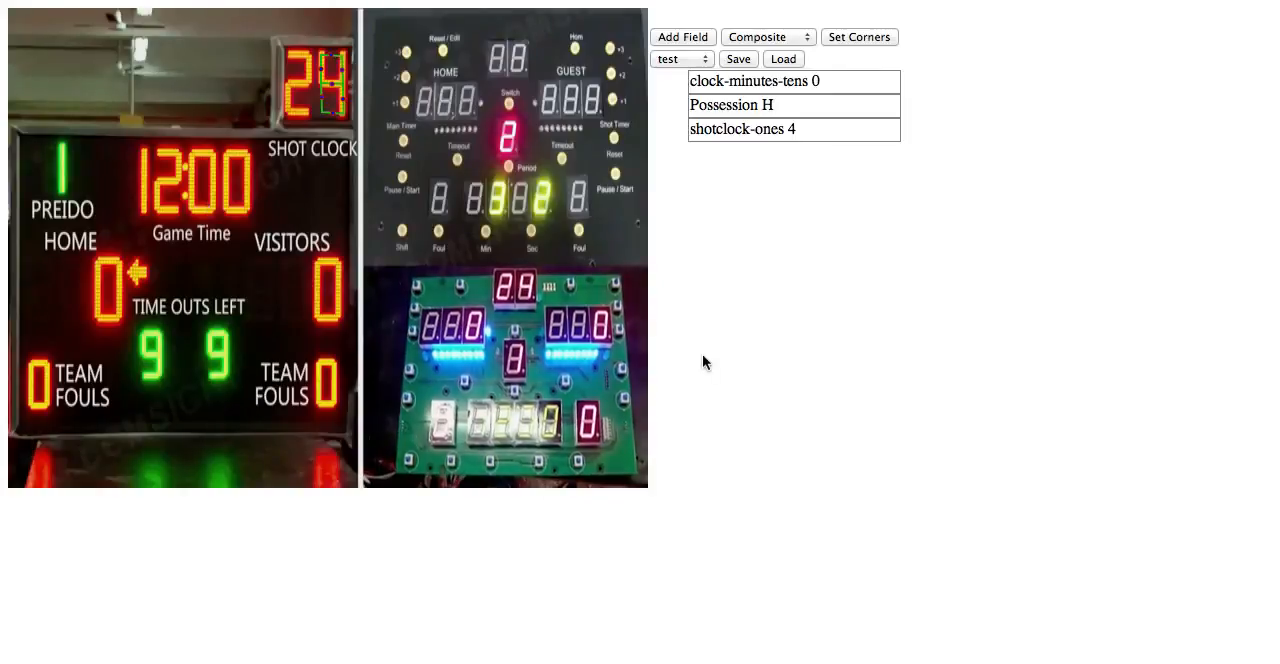
mouse_move(940, 337)
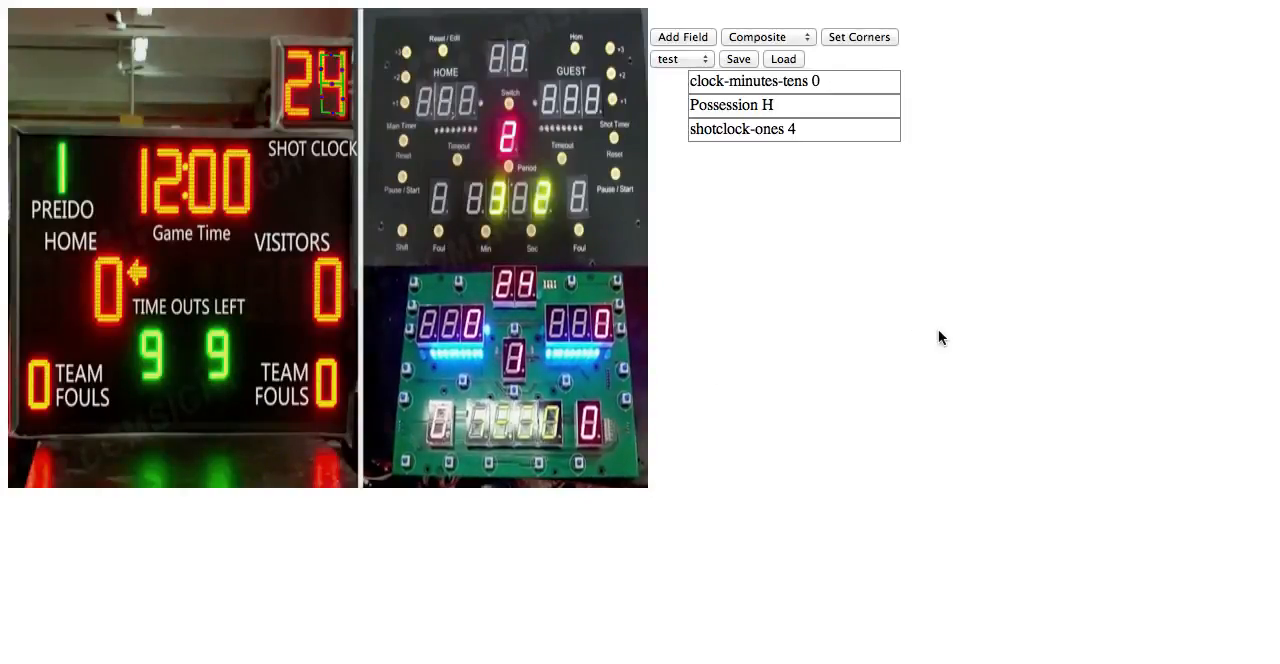